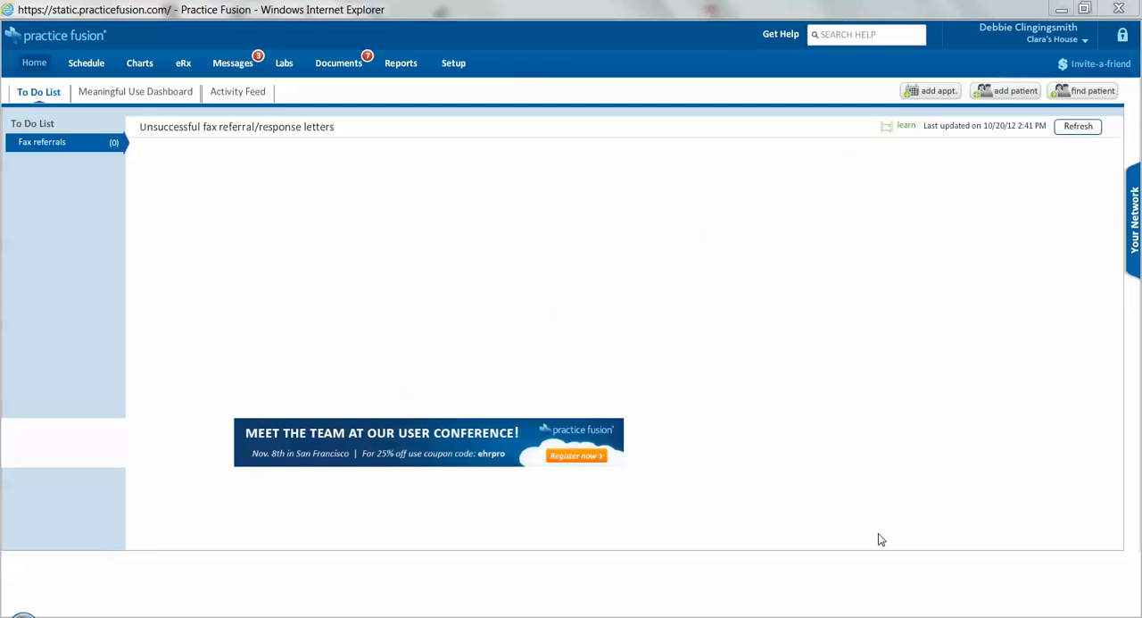
mouse_move(178, 400)
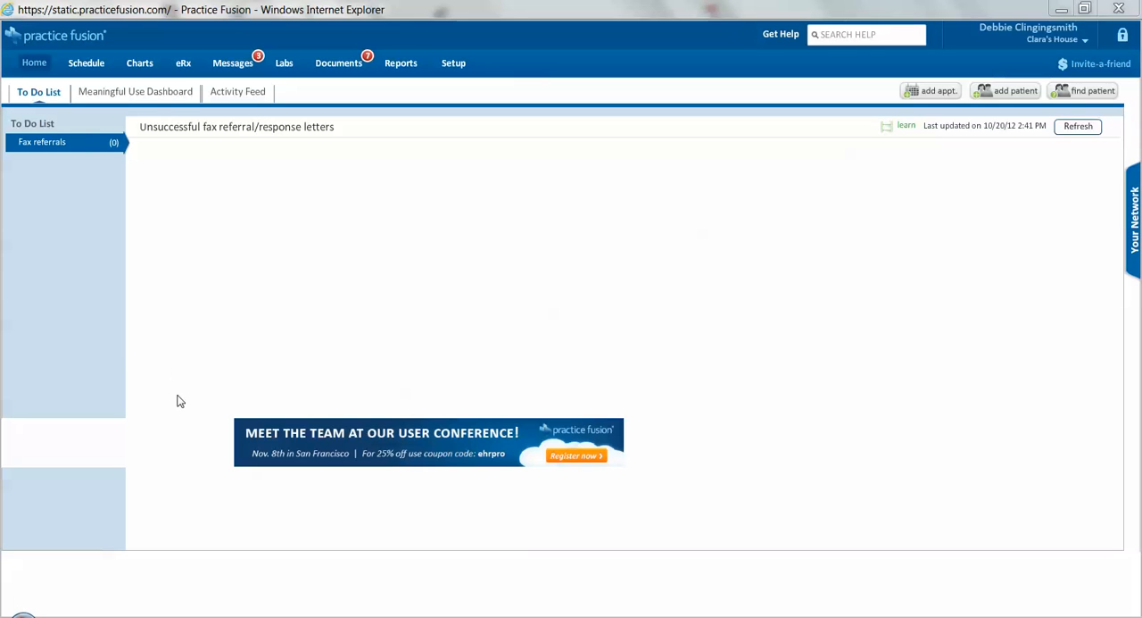
mouse_move(214, 468)
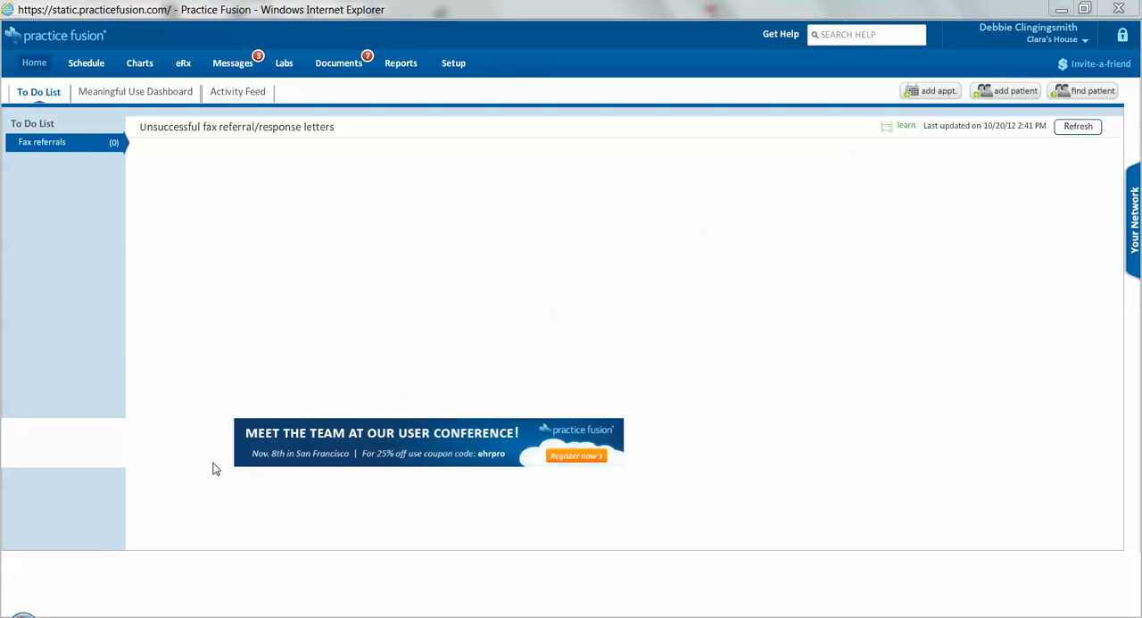
mouse_move(196, 410)
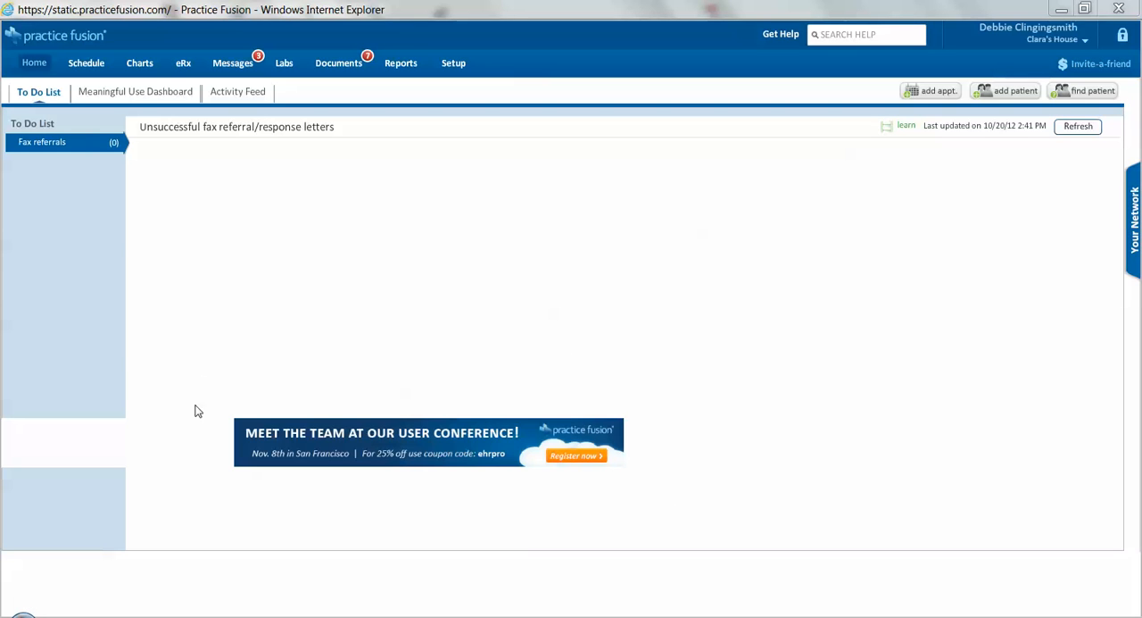
mouse_move(313, 362)
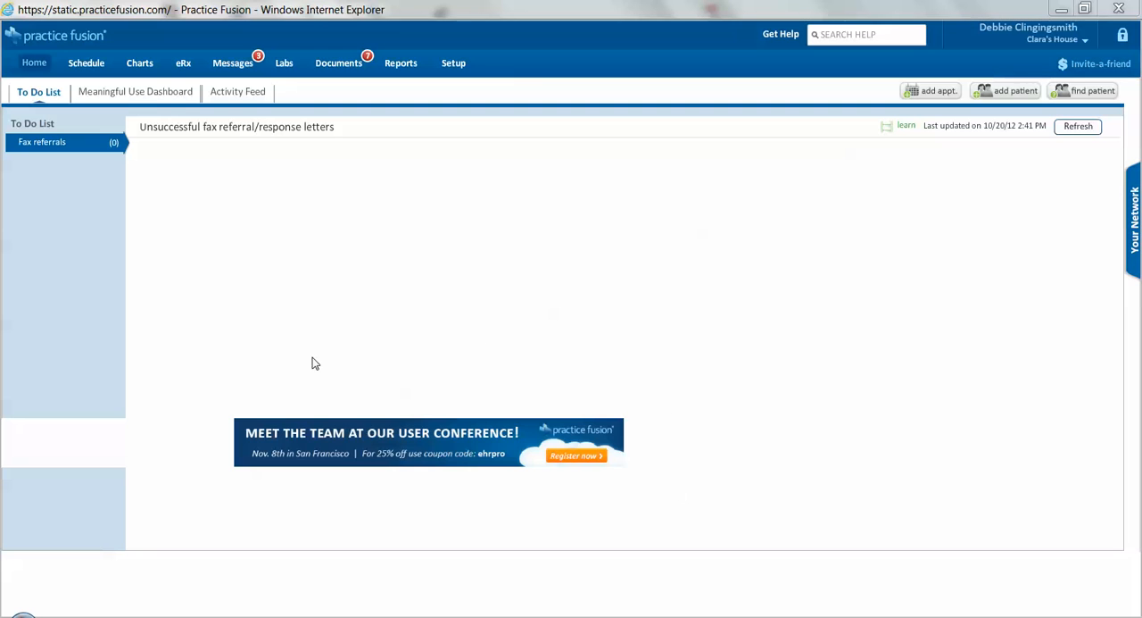
mouse_move(343, 505)
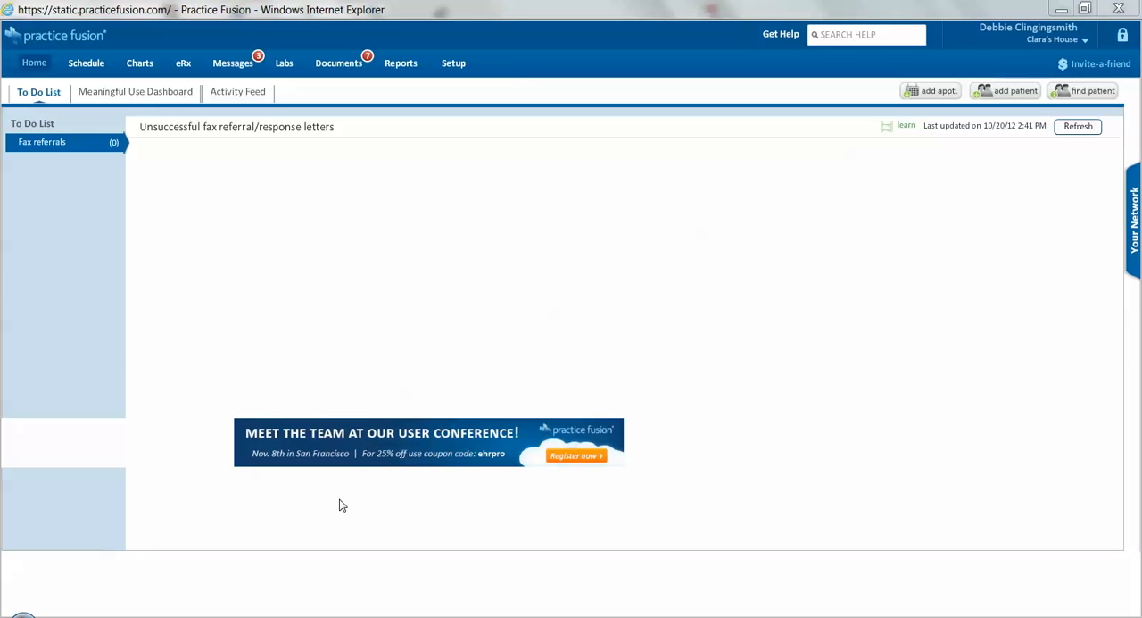
mouse_move(342, 528)
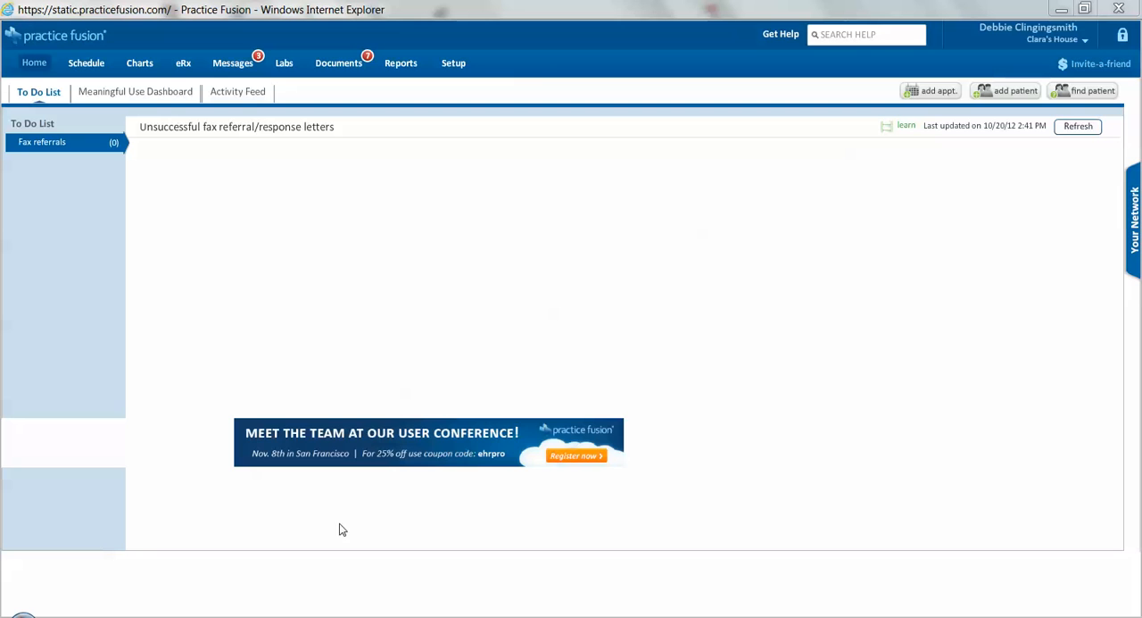
mouse_move(339, 600)
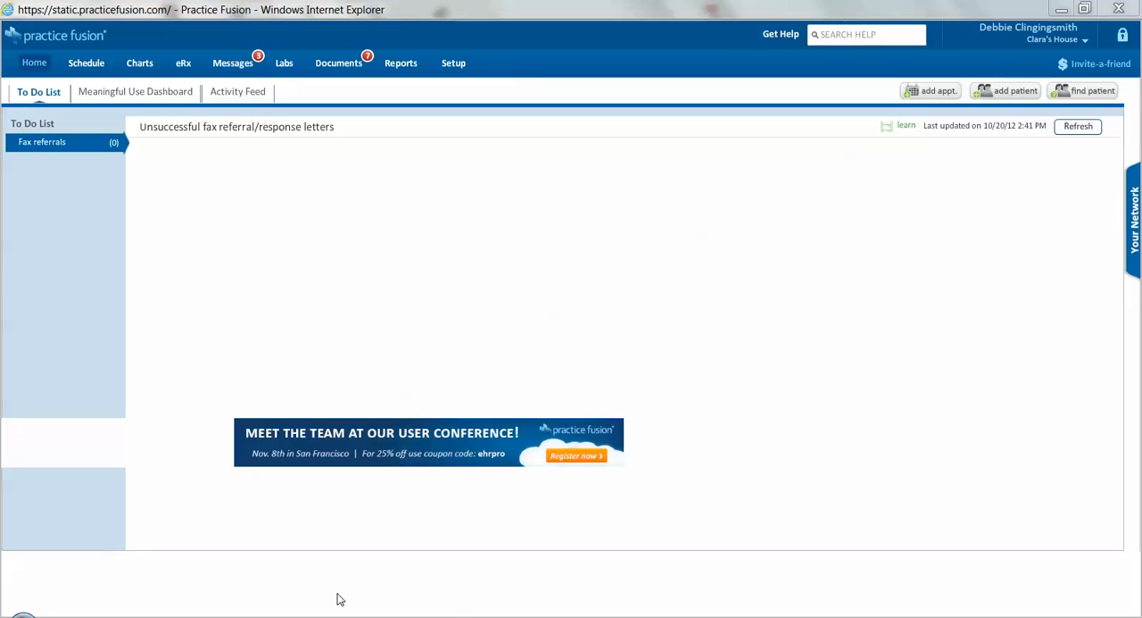
mouse_move(375, 589)
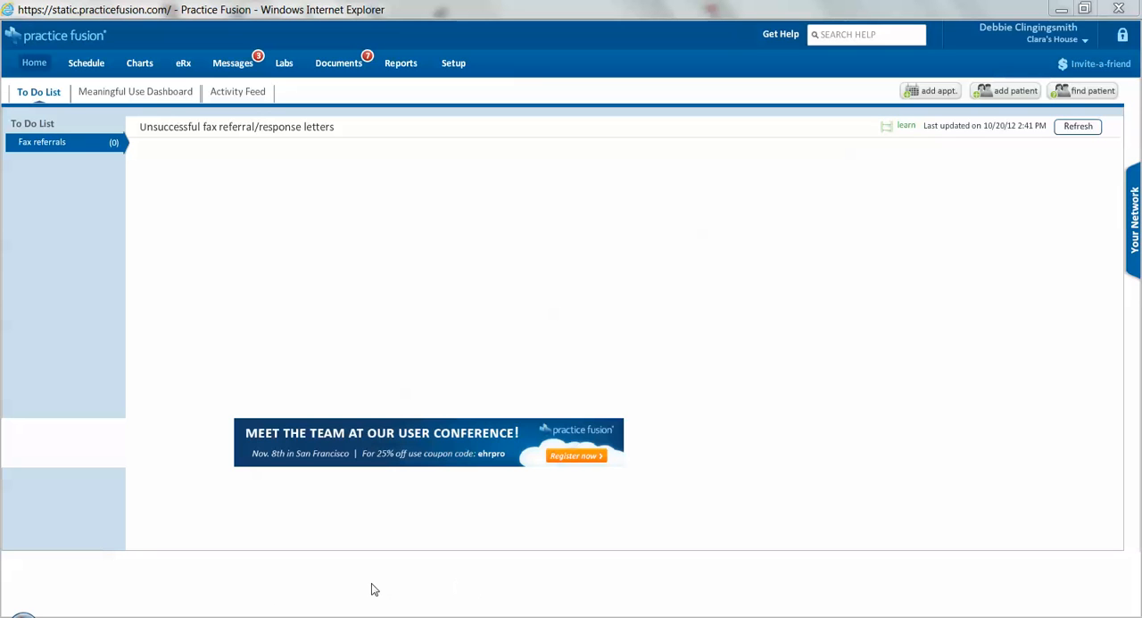
mouse_move(414, 585)
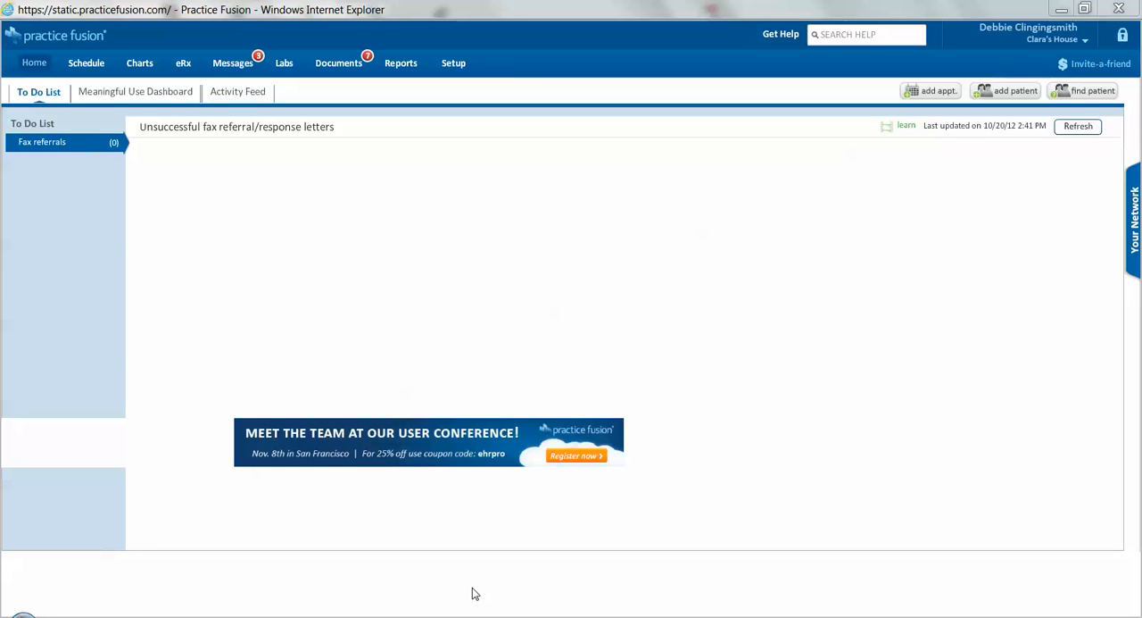
mouse_move(1021, 79)
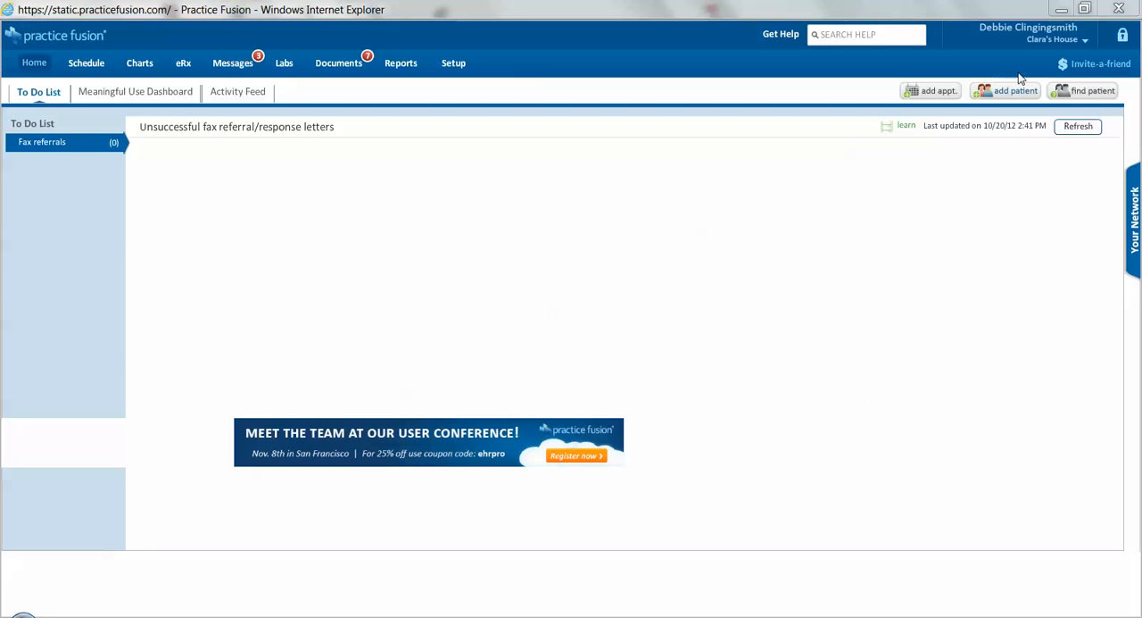
- Log off the Practice Fusion account from the account-name menu and confirm with Yes, proceed
left_click(1057, 39)
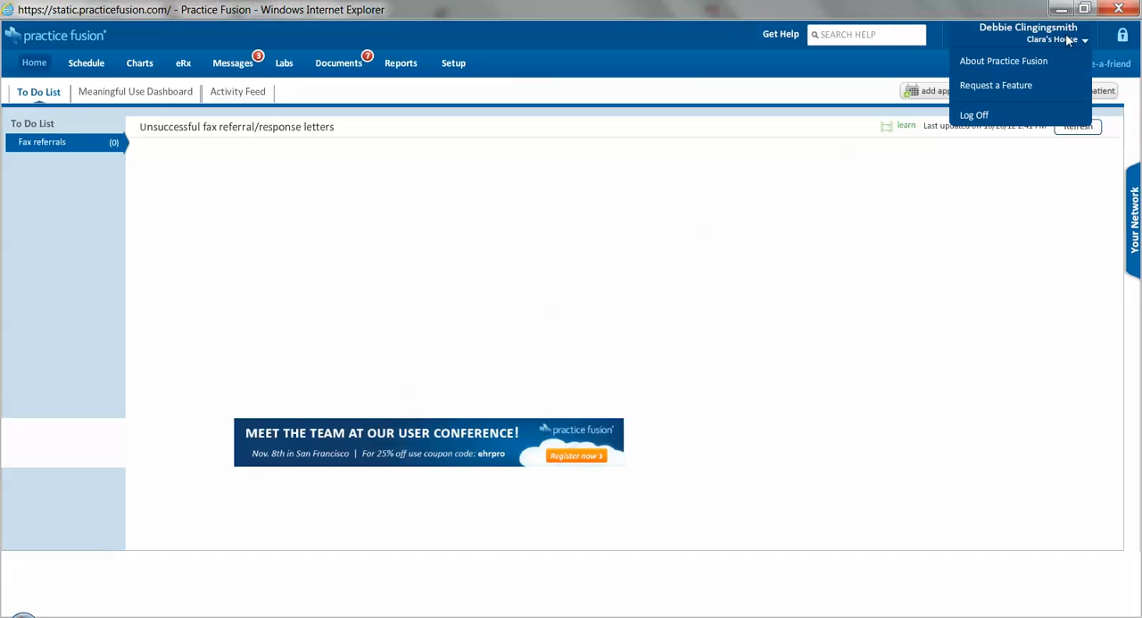
left_click(975, 114)
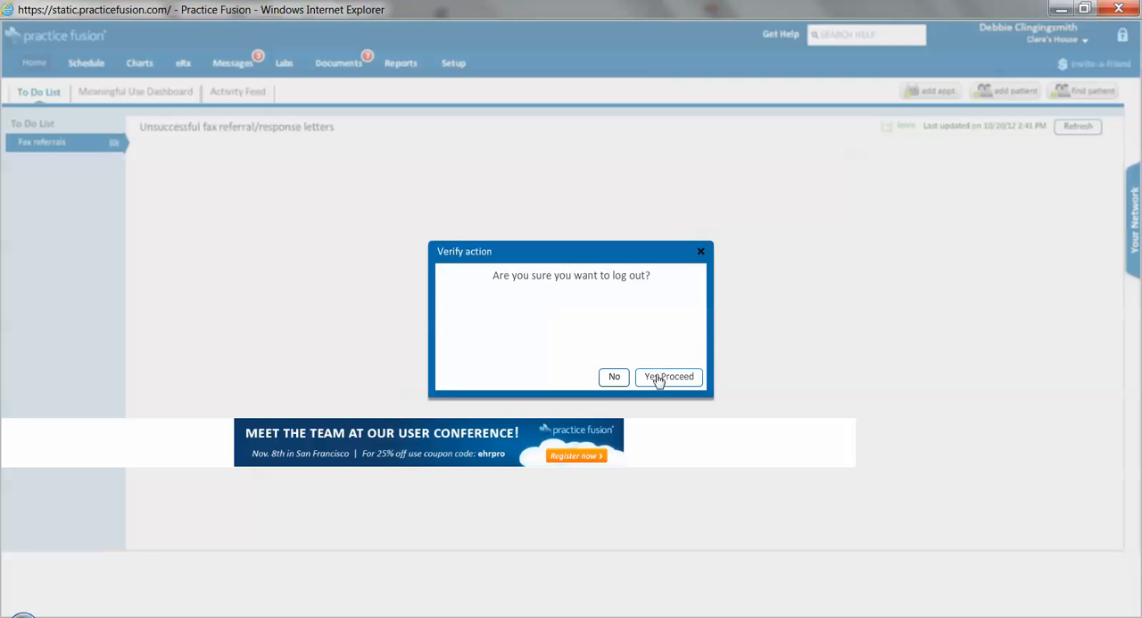
left_click(667, 377)
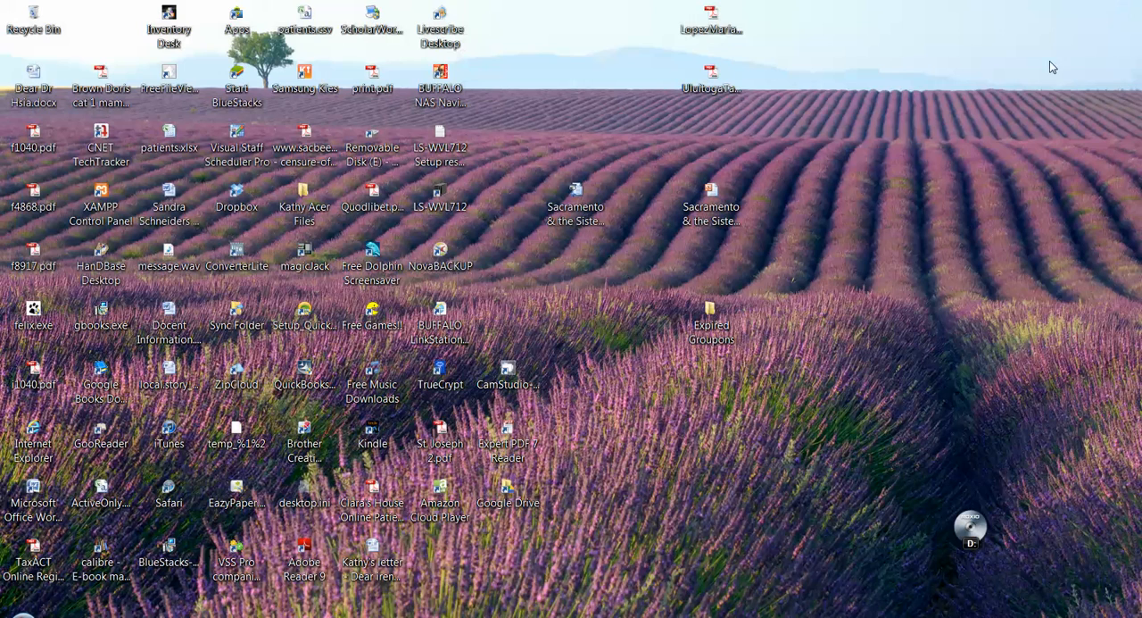
mouse_move(393, 472)
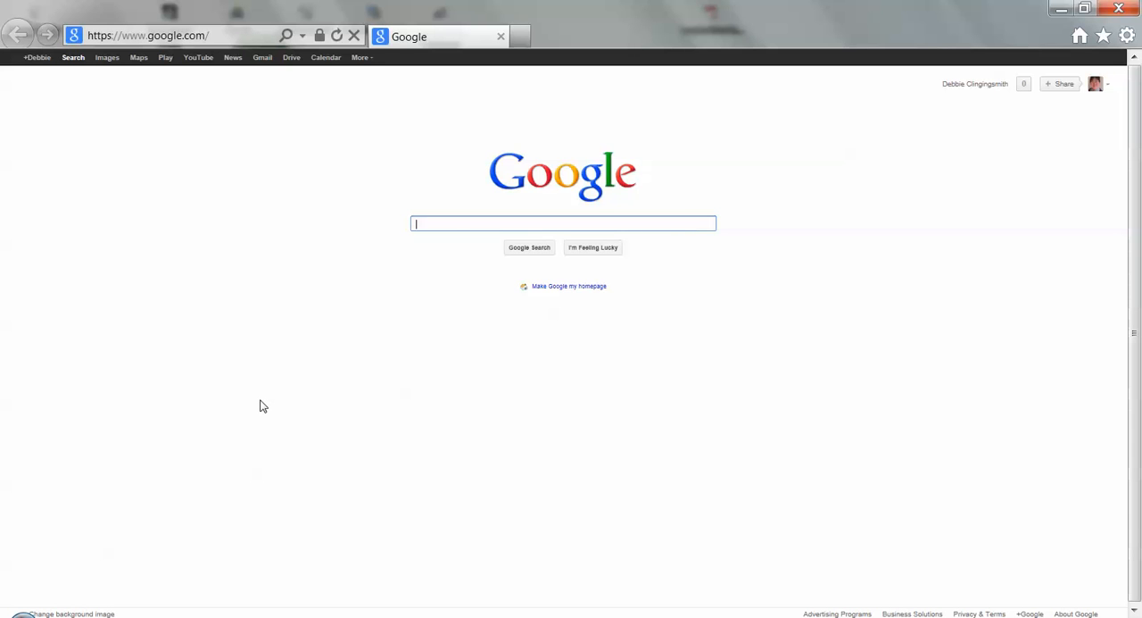
mouse_move(692, 334)
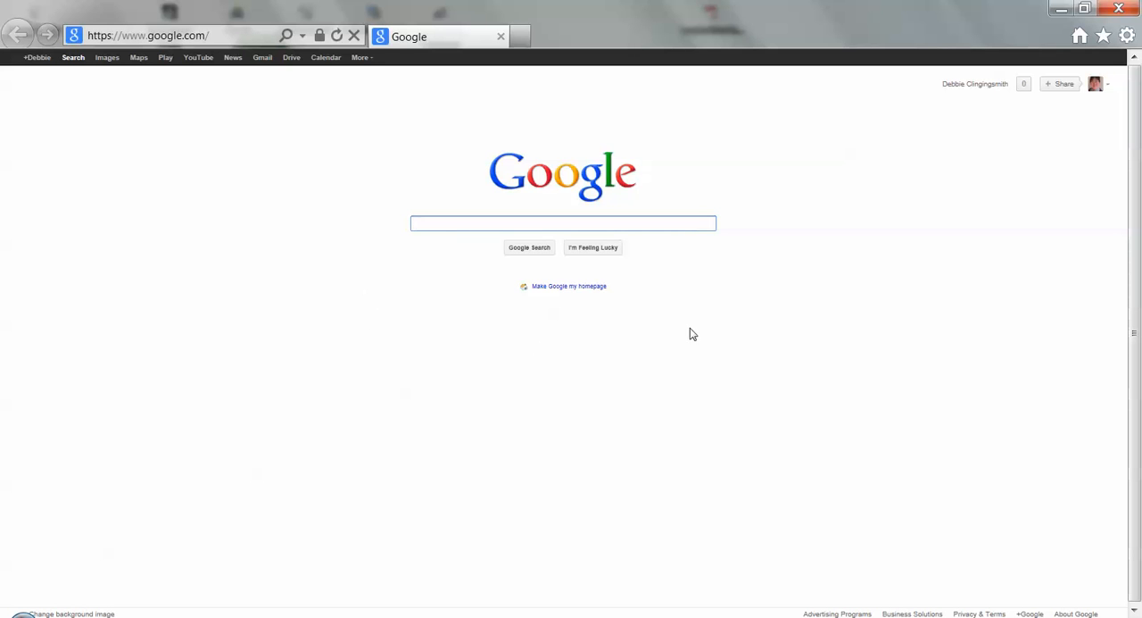
mouse_move(682, 37)
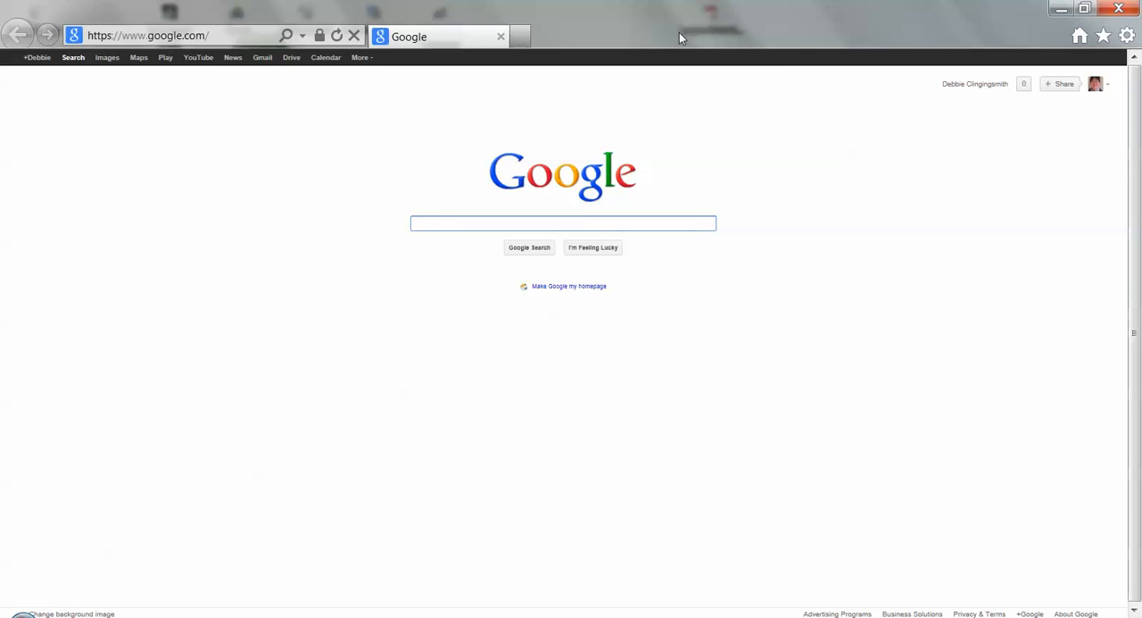
mouse_move(685, 19)
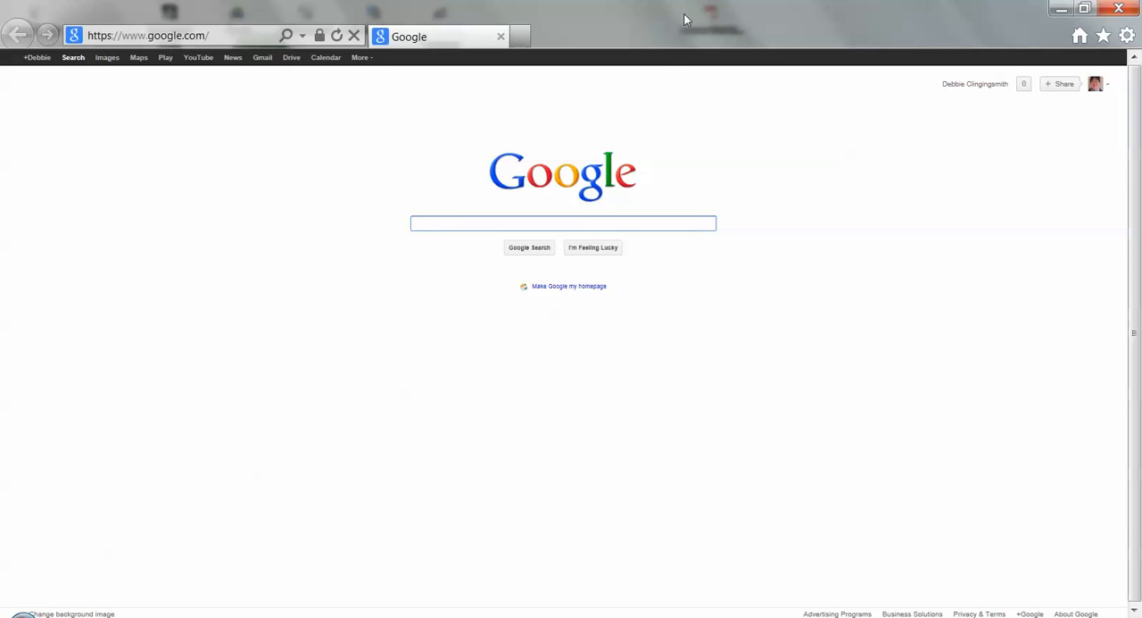
mouse_move(660, 14)
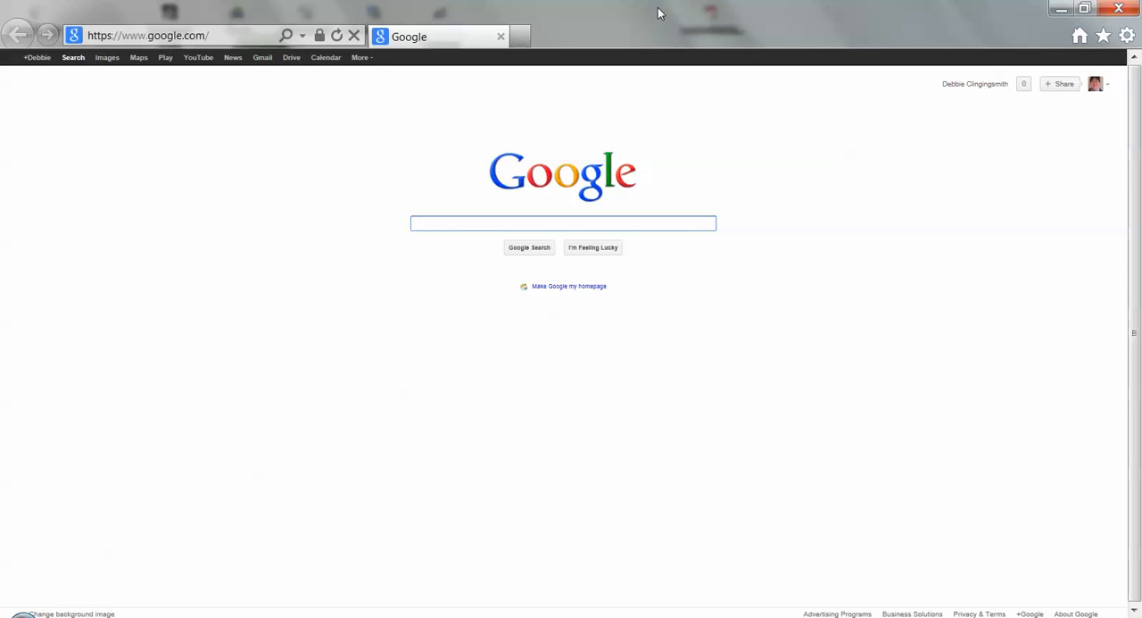
mouse_move(649, 41)
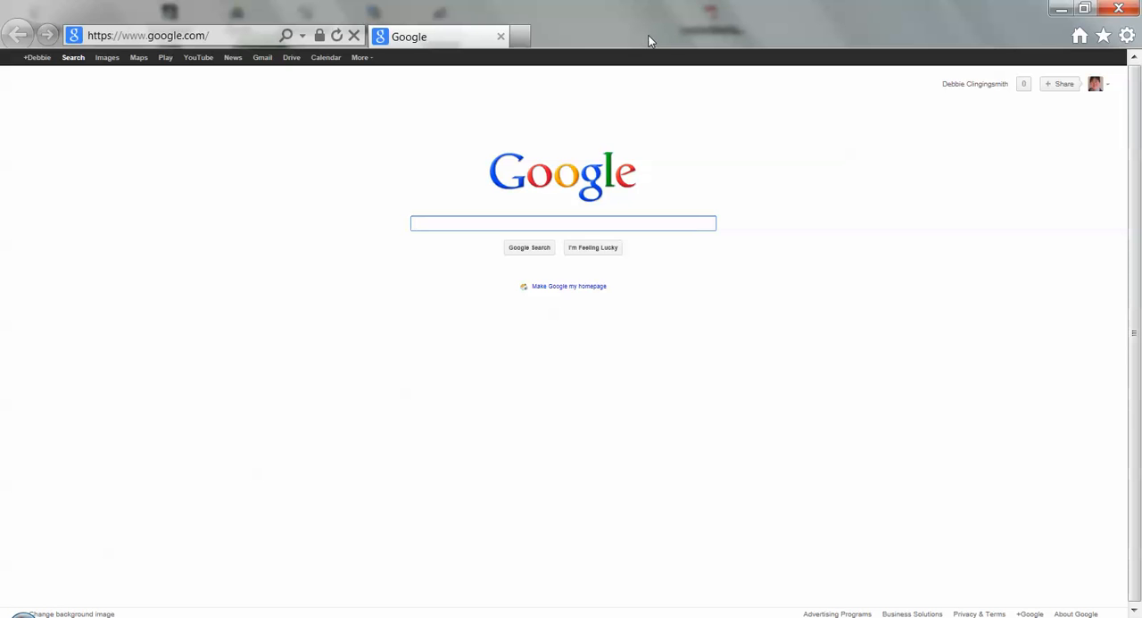
- Focus the reopened Internet Explorer window showing the Google homepage
left_click(562, 223)
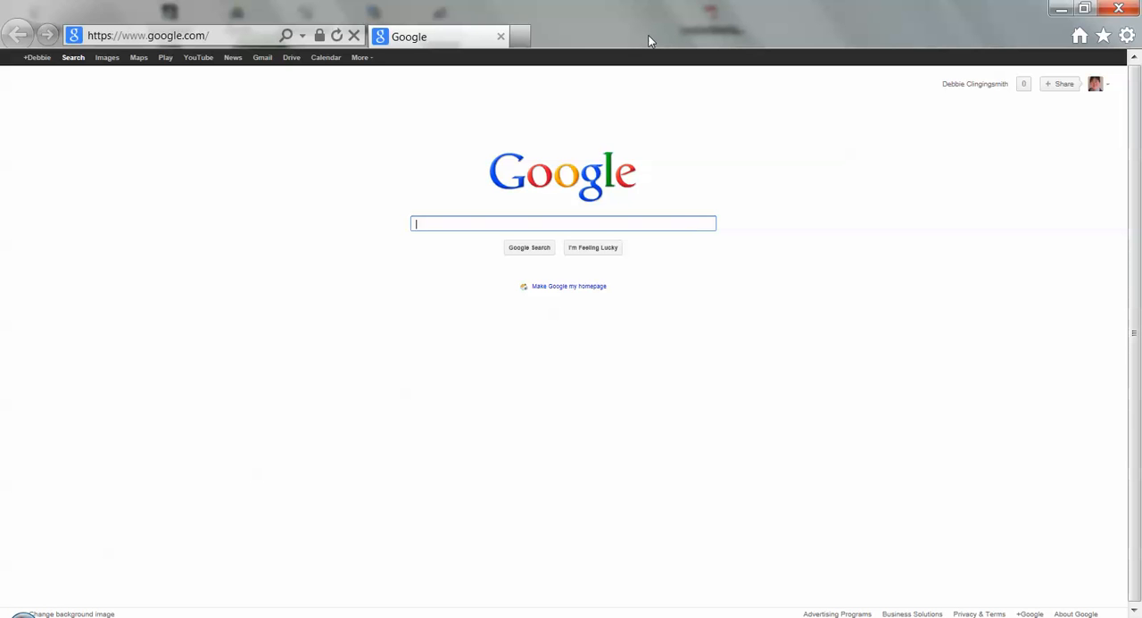
right_click(650, 41)
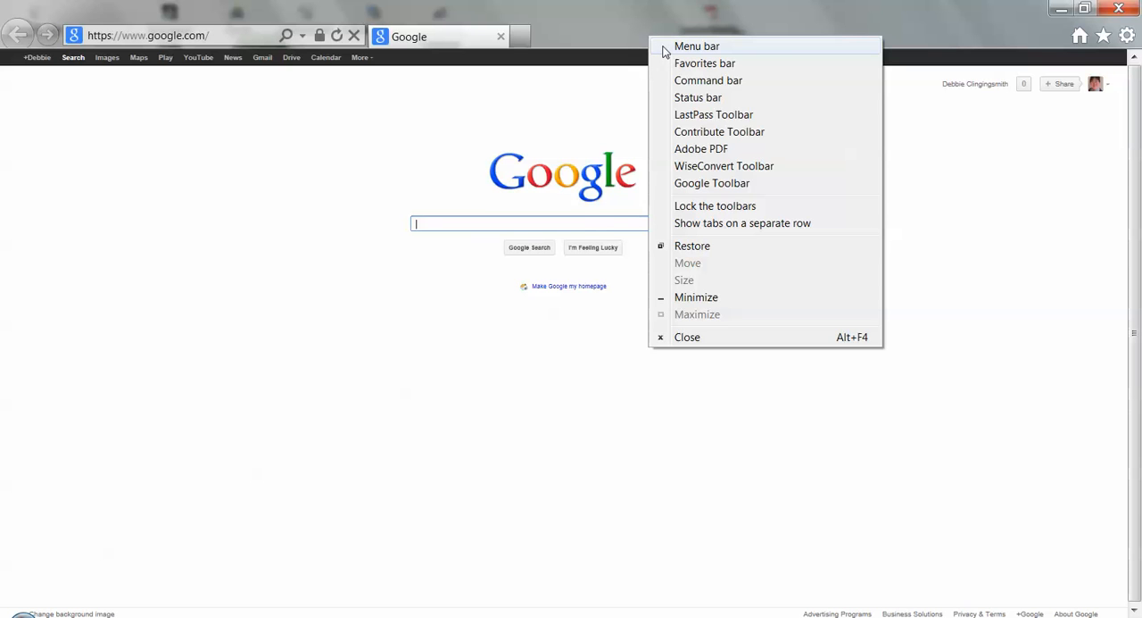
left_click(696, 46)
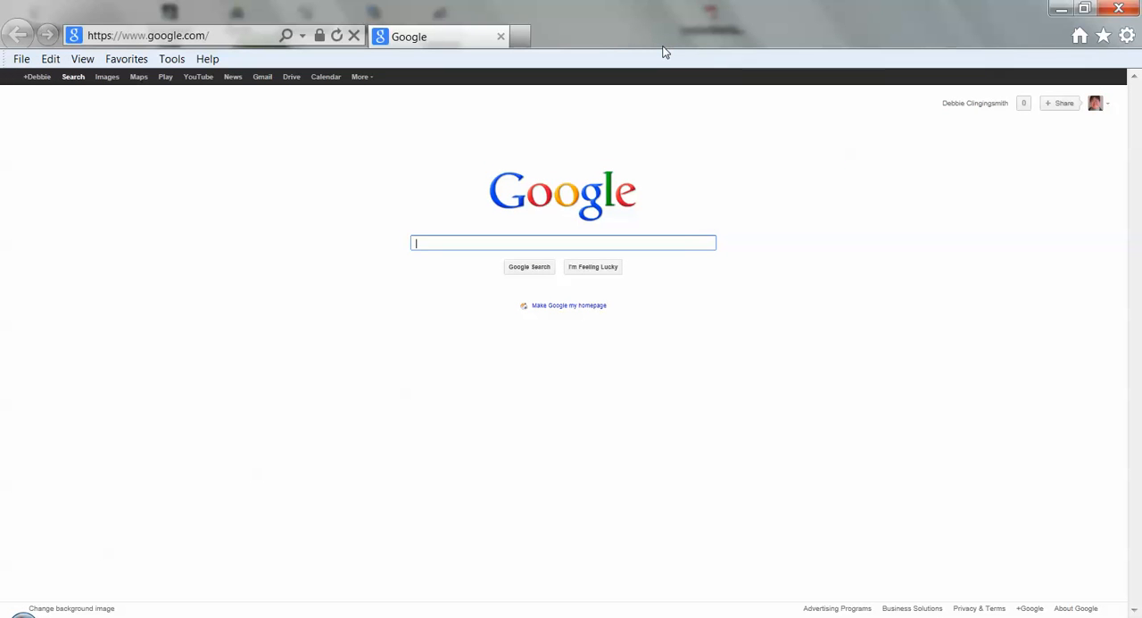
mouse_move(654, 41)
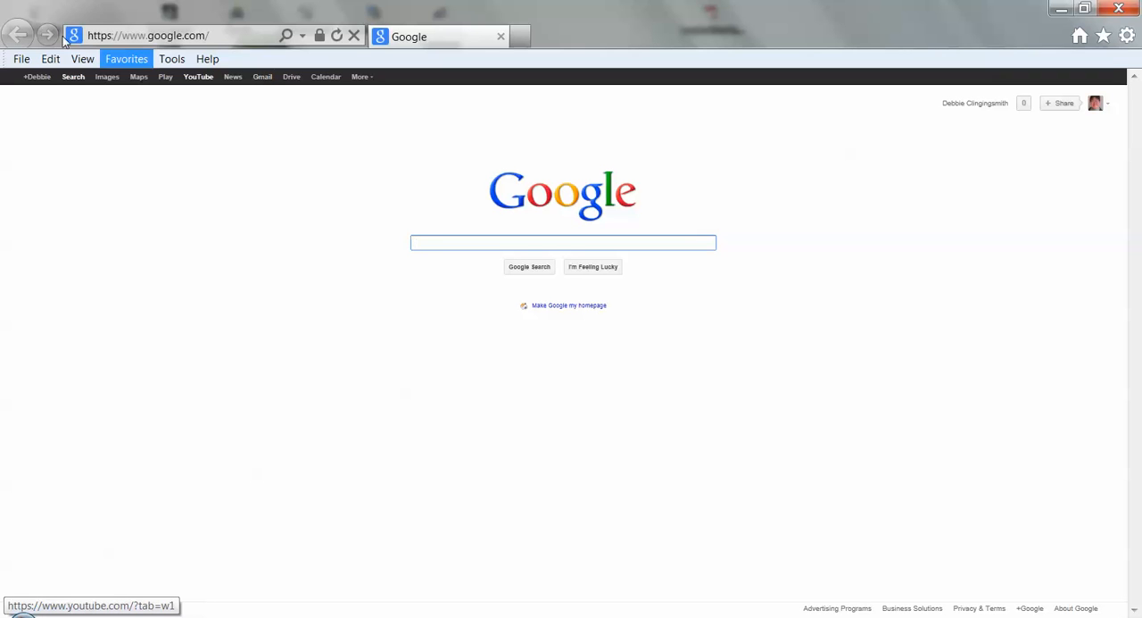
mouse_move(82, 57)
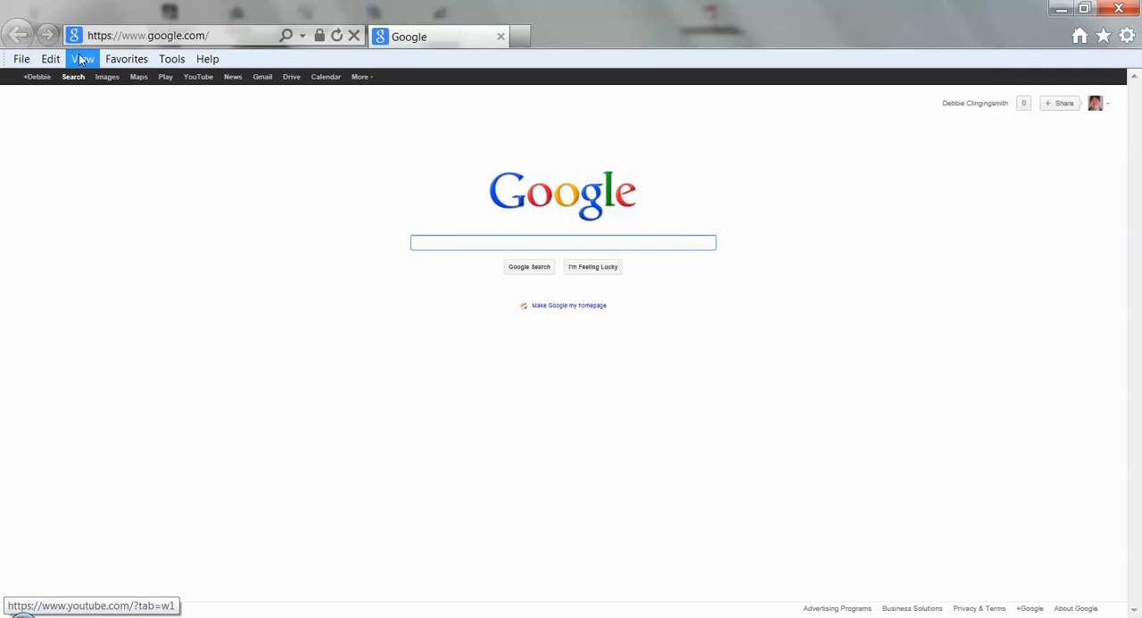
mouse_move(171, 59)
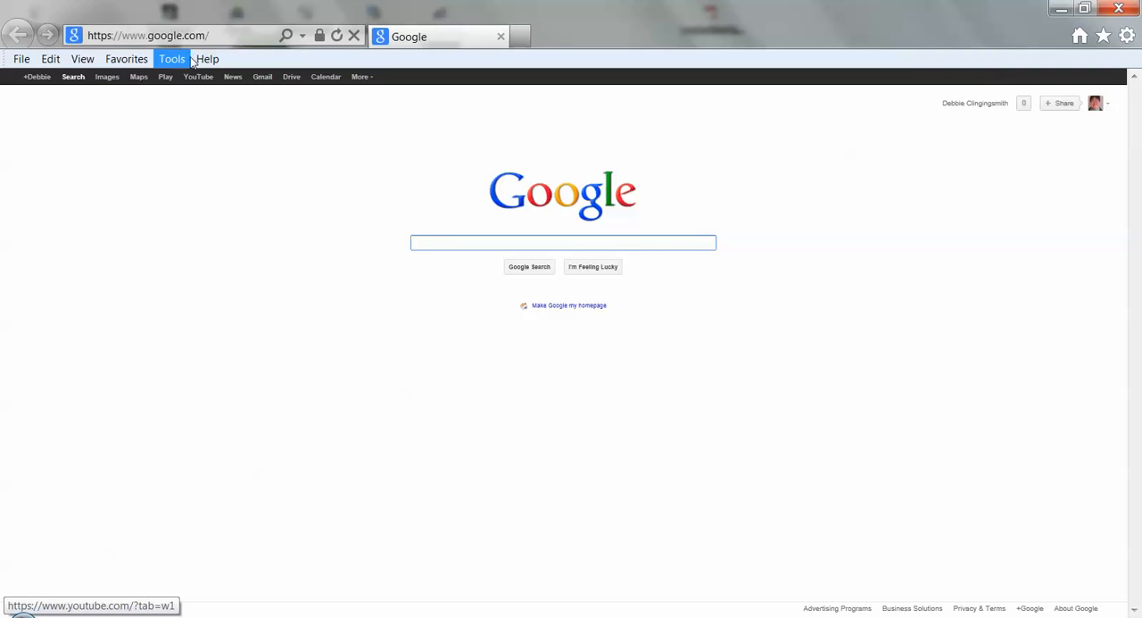
mouse_move(557, 50)
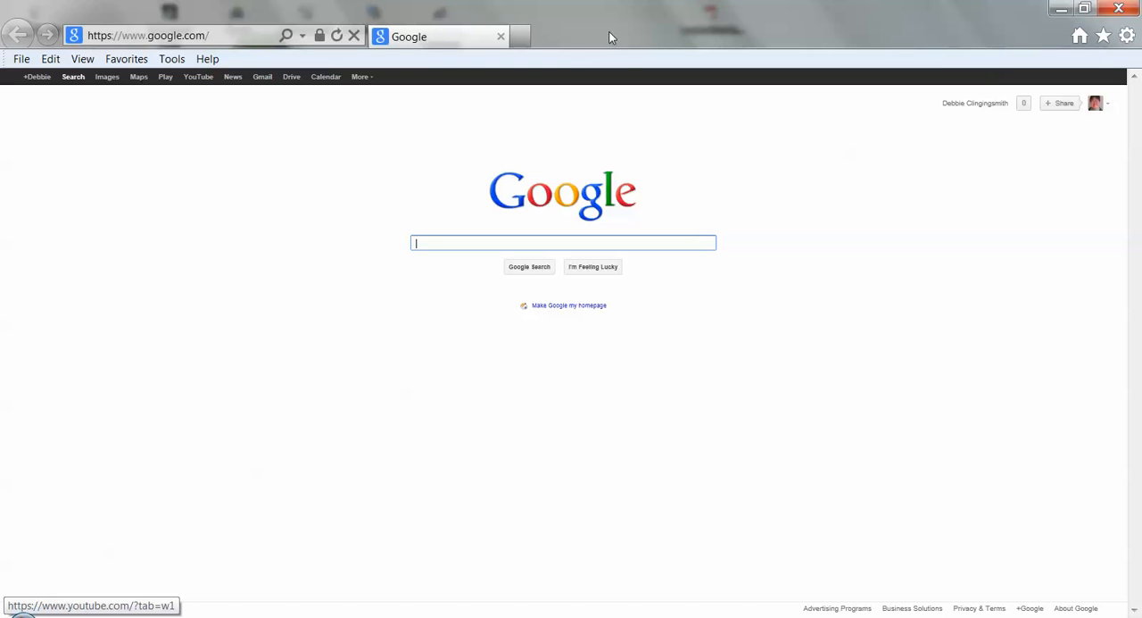
mouse_move(628, 41)
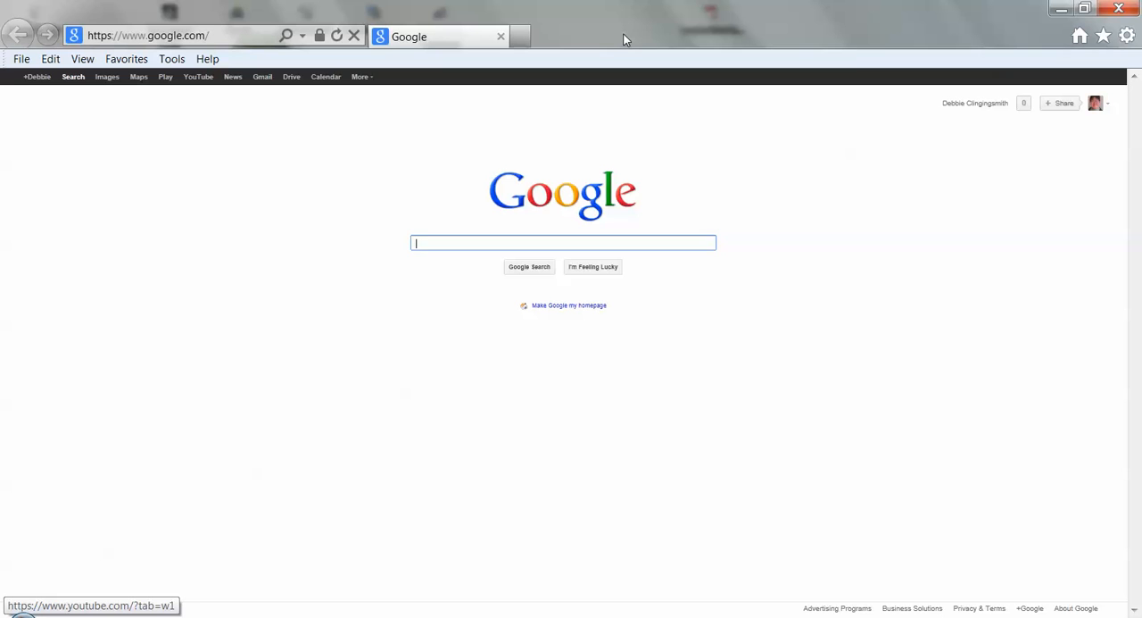
right_click(624, 40)
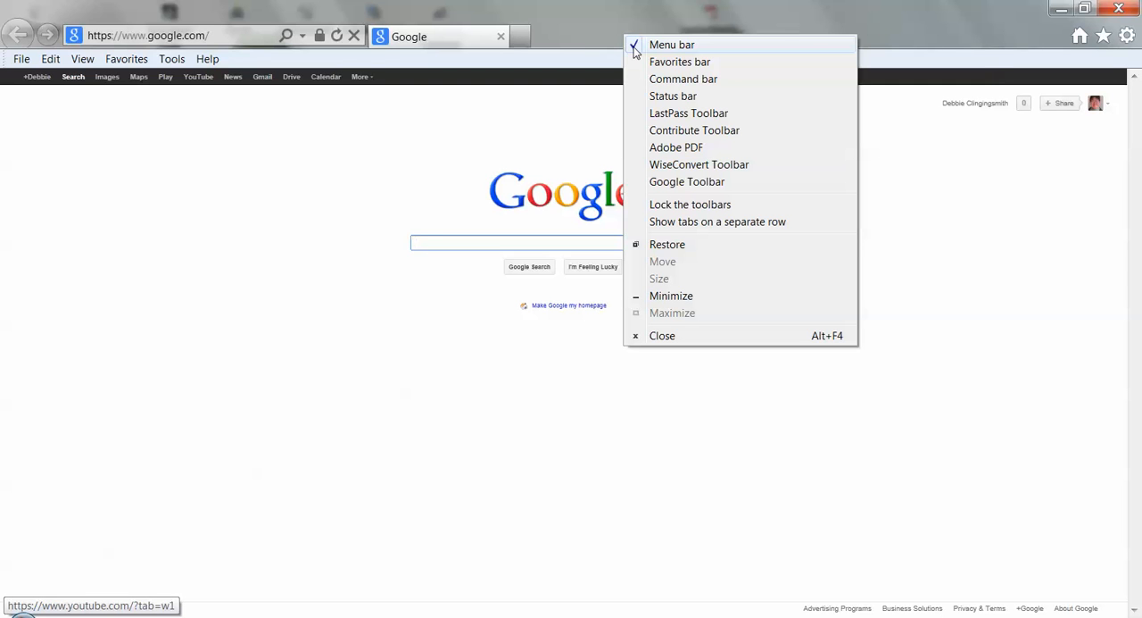
left_click(671, 44)
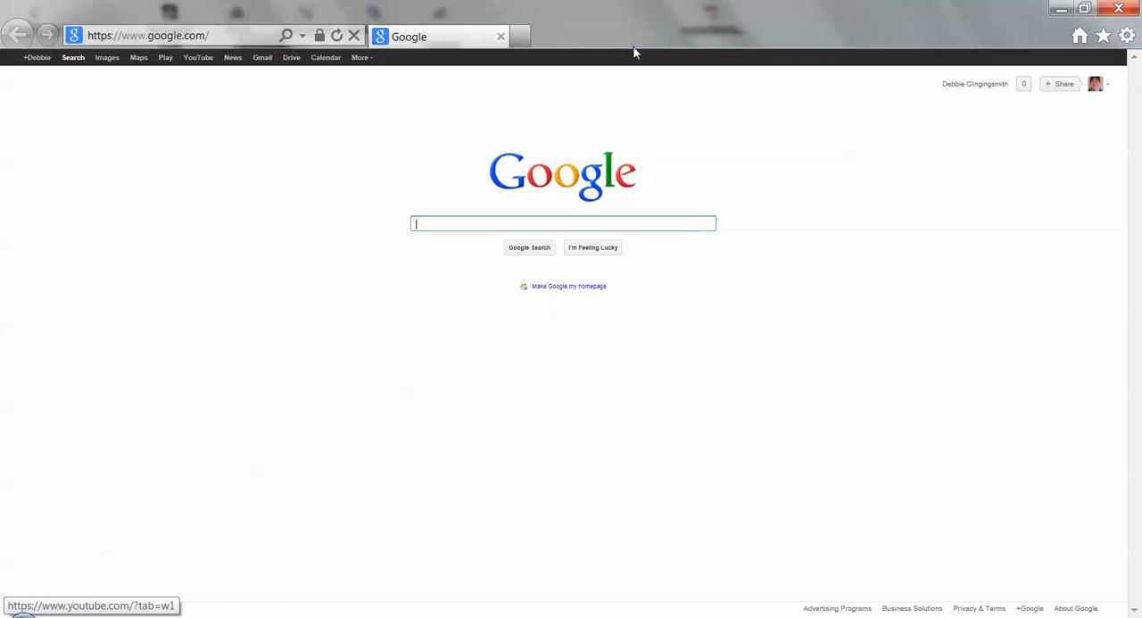
mouse_move(643, 37)
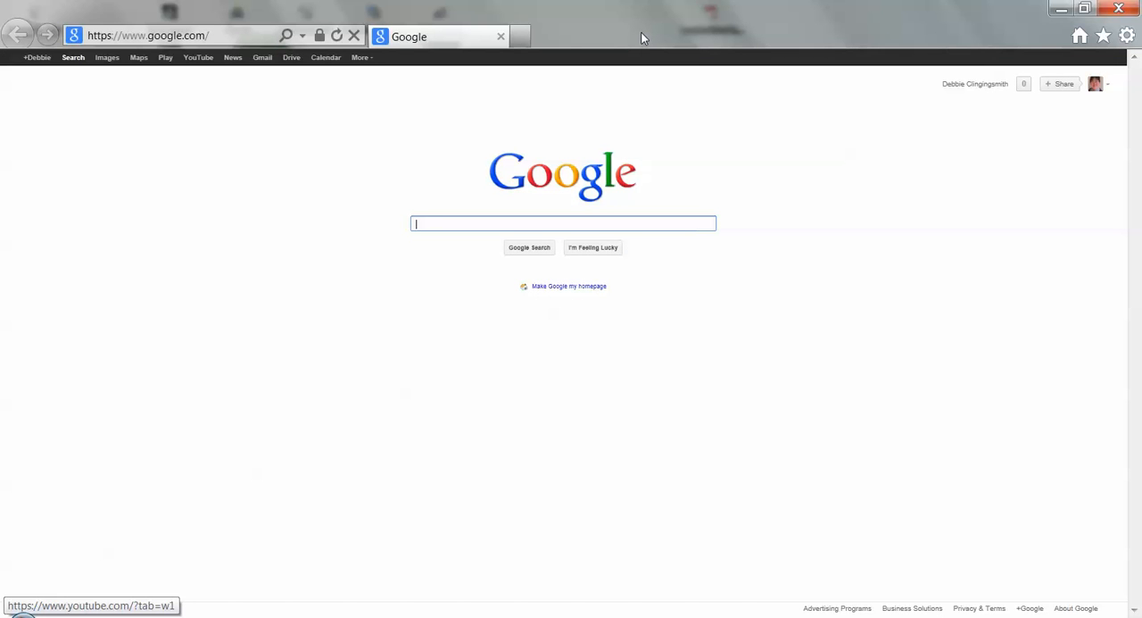
right_click(639, 39)
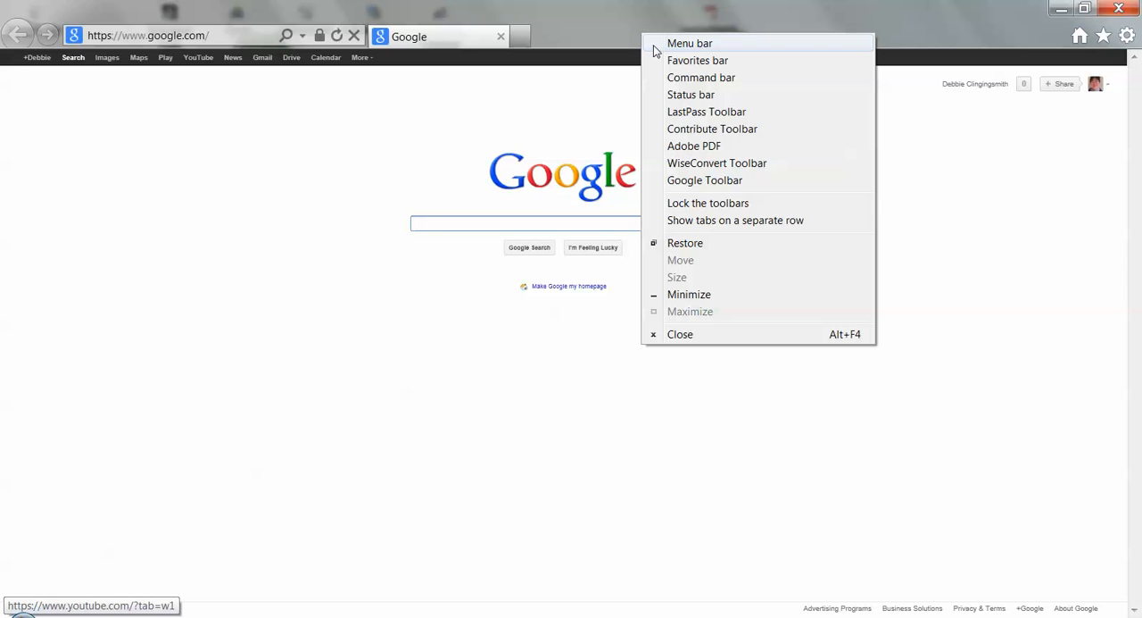
left_click(689, 42)
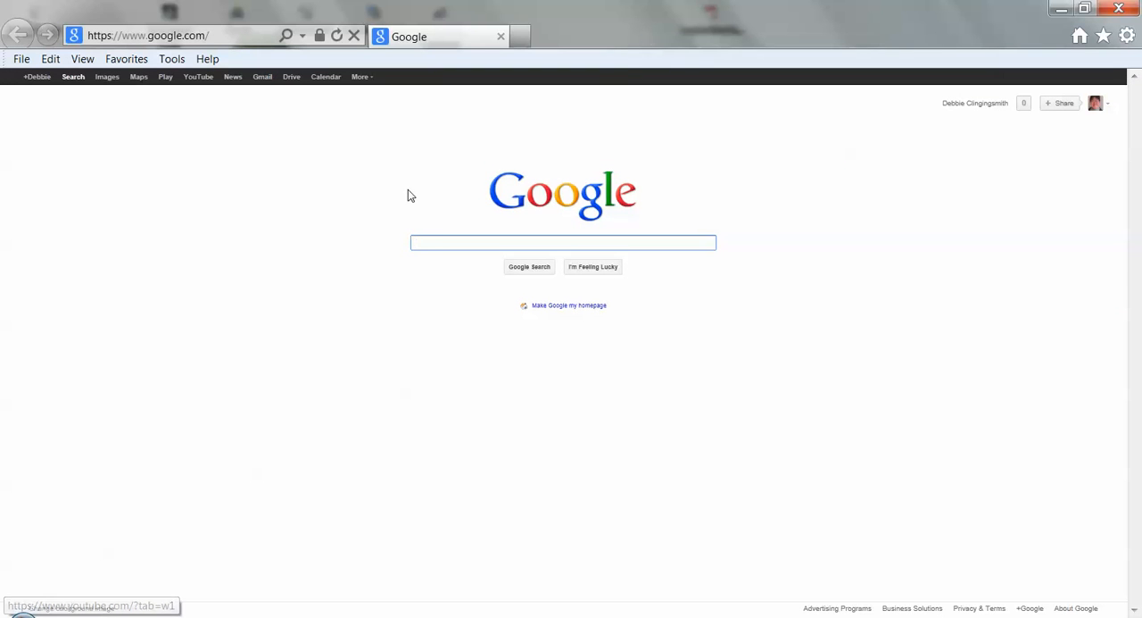
mouse_move(179, 182)
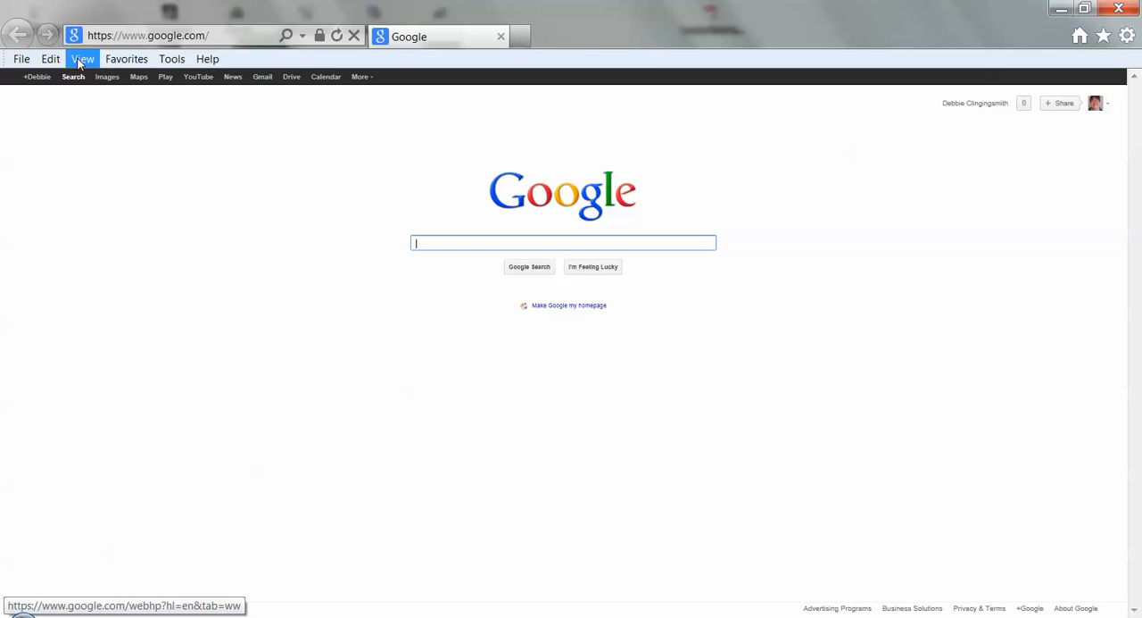
- Raise the page zoom from 75% to 100% via View > Zoom
left_click(82, 57)
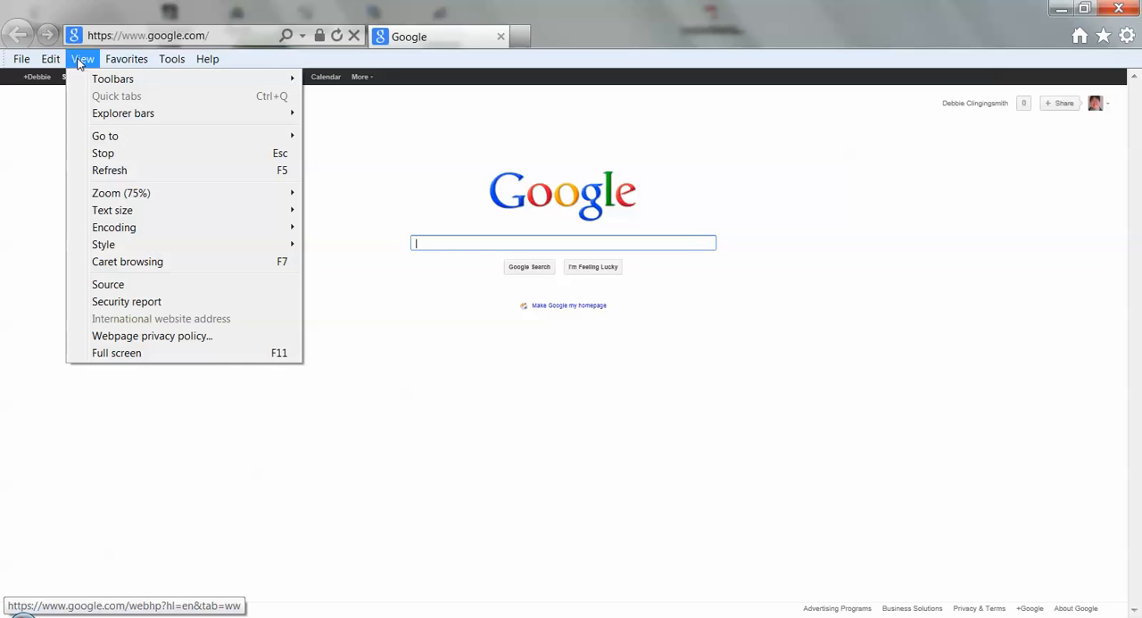
mouse_move(116, 96)
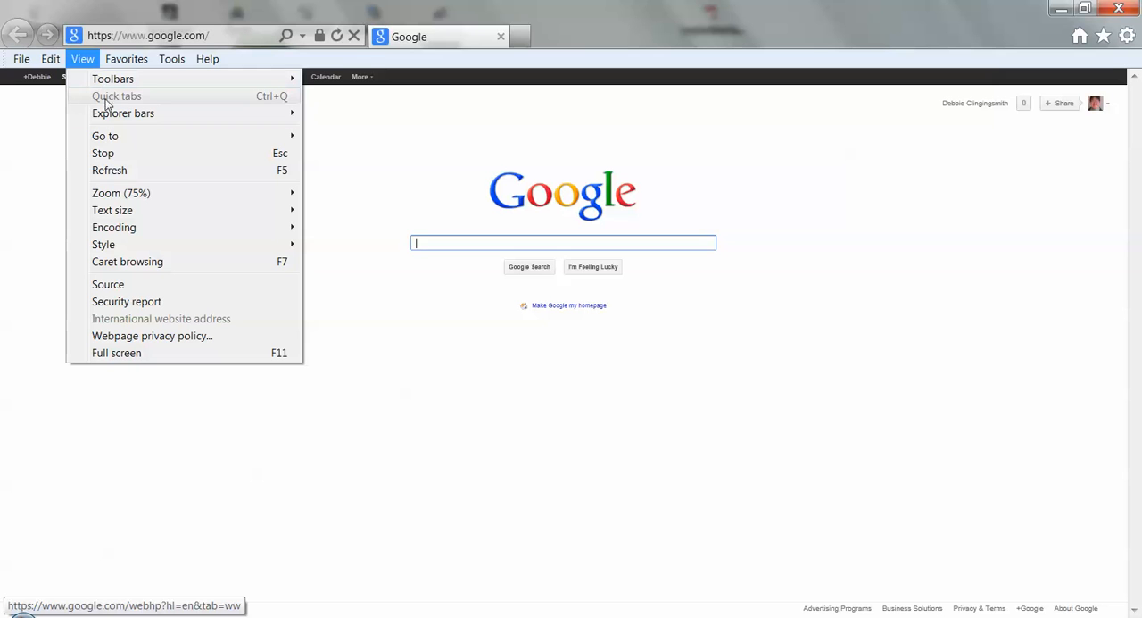
mouse_move(121, 192)
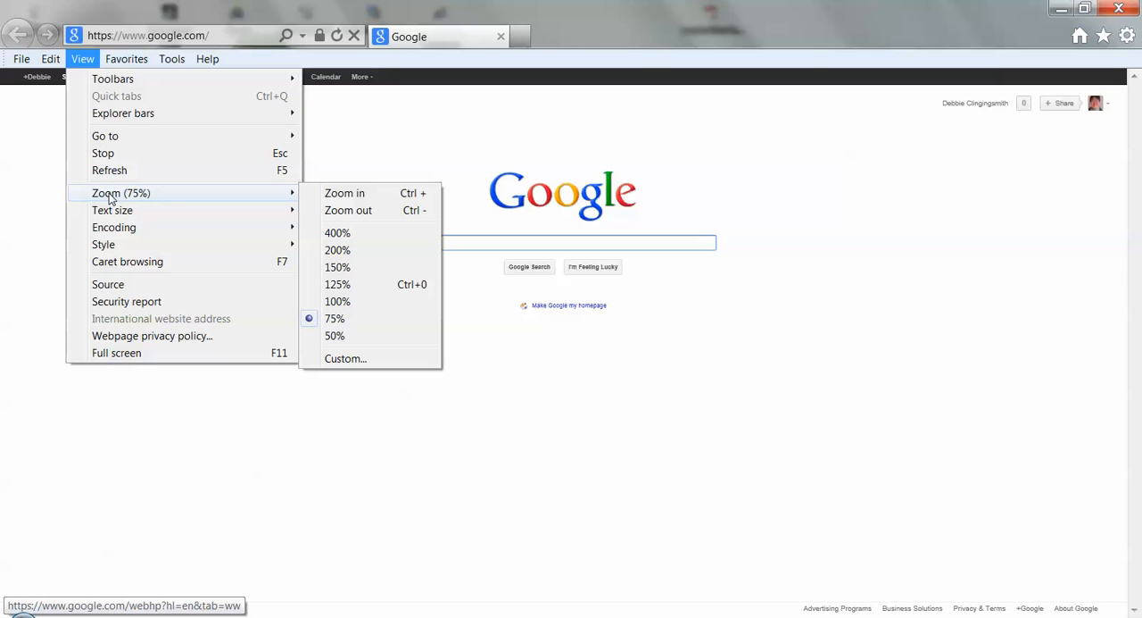
mouse_move(187, 203)
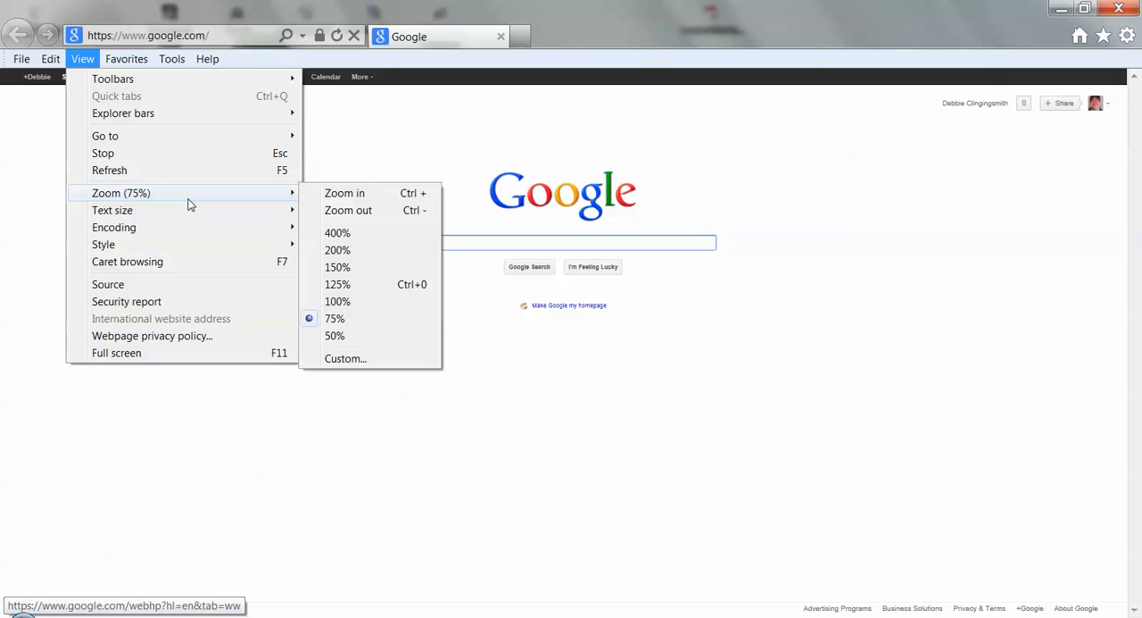
mouse_move(270, 199)
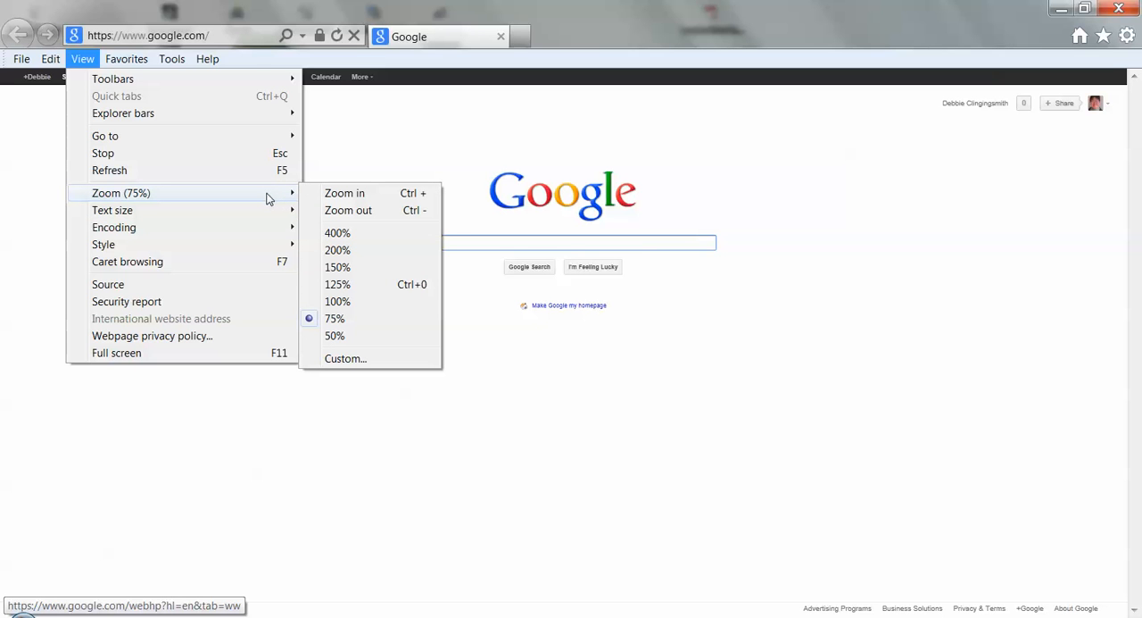
mouse_move(344, 193)
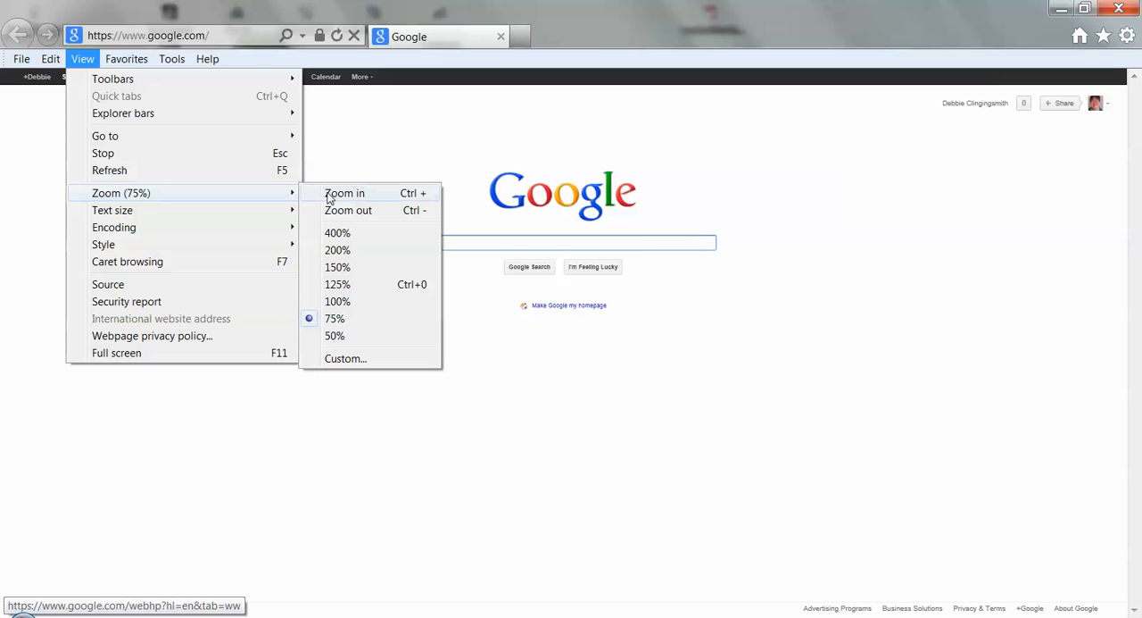
mouse_move(337, 268)
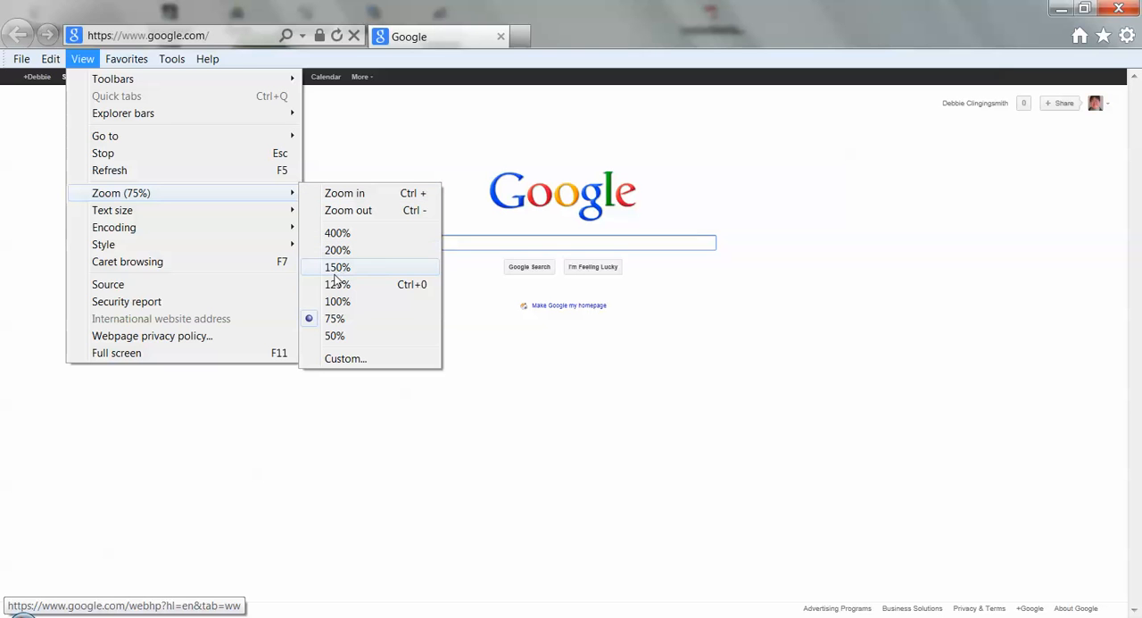
mouse_move(338, 302)
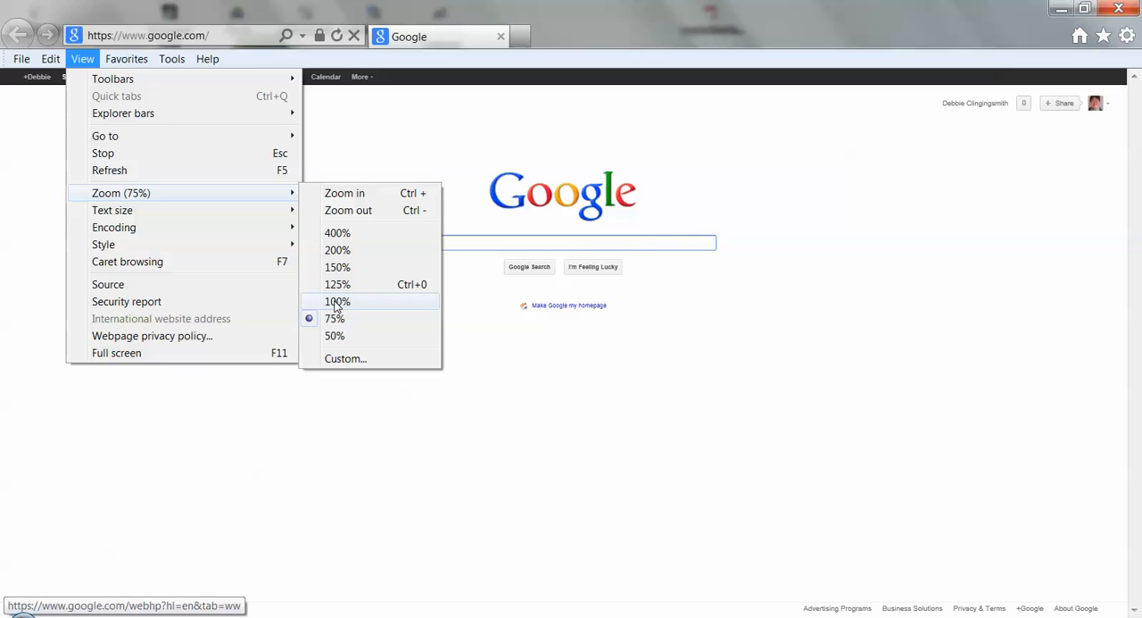
left_click(337, 300)
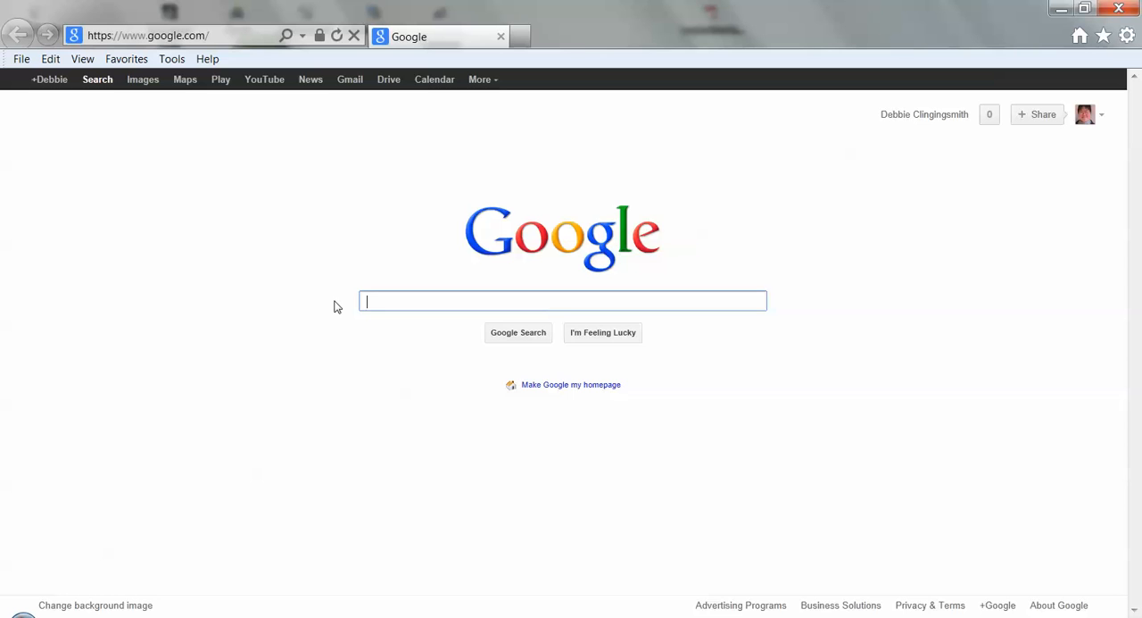
mouse_move(295, 207)
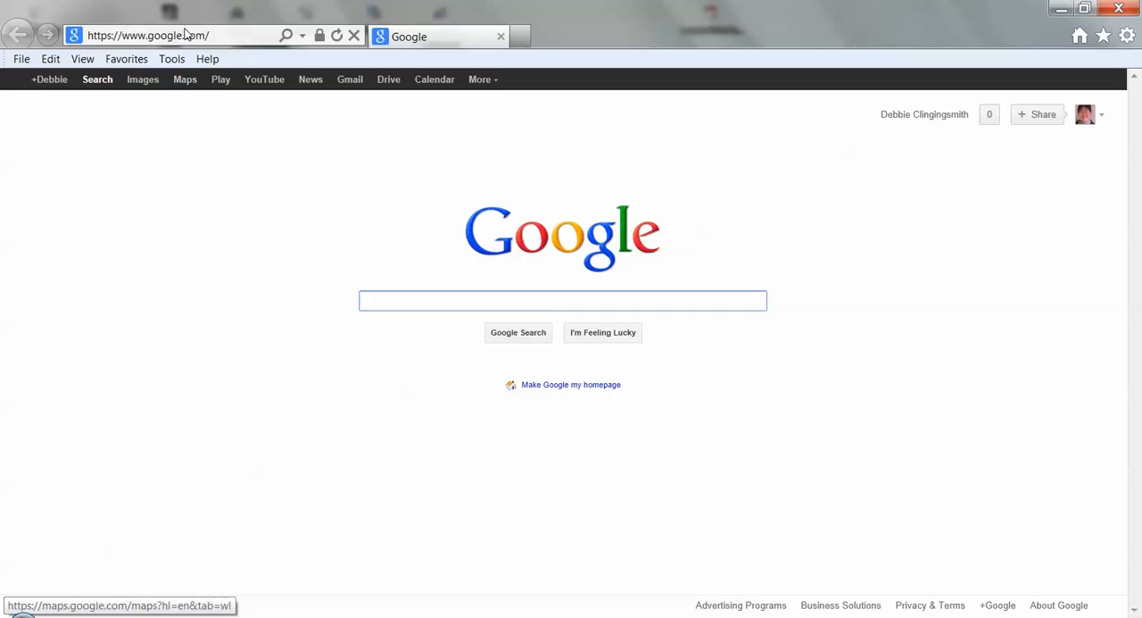
- Go to practicefusion.com/ in place of the Google address
left_click(146, 36)
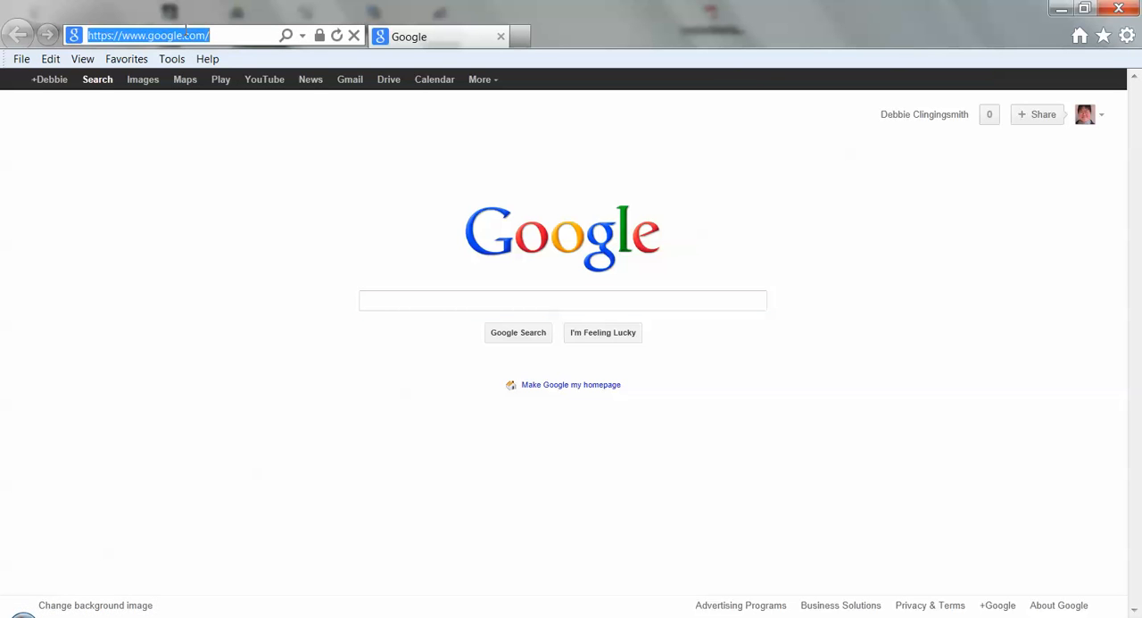
type("practicefusion.com/")
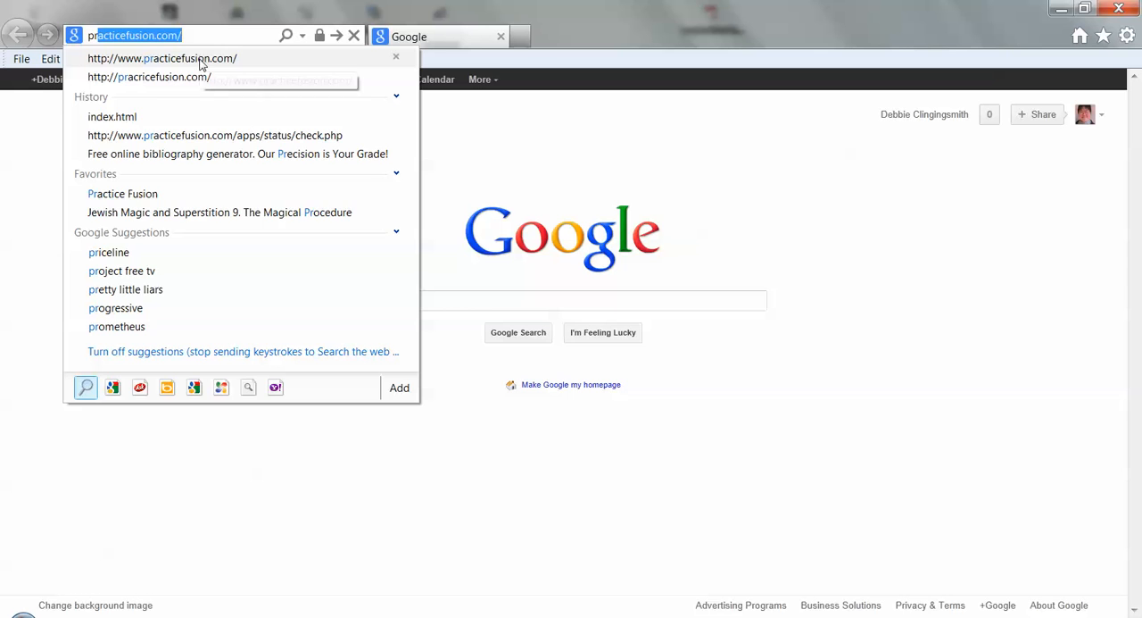
left_click(161, 58)
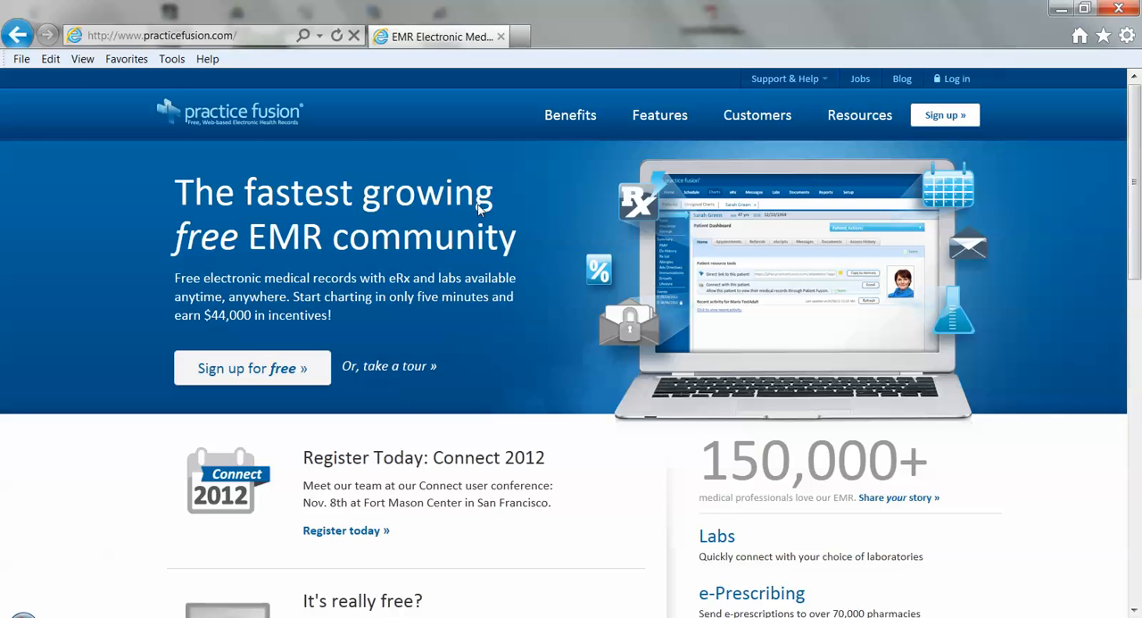
mouse_move(913, 222)
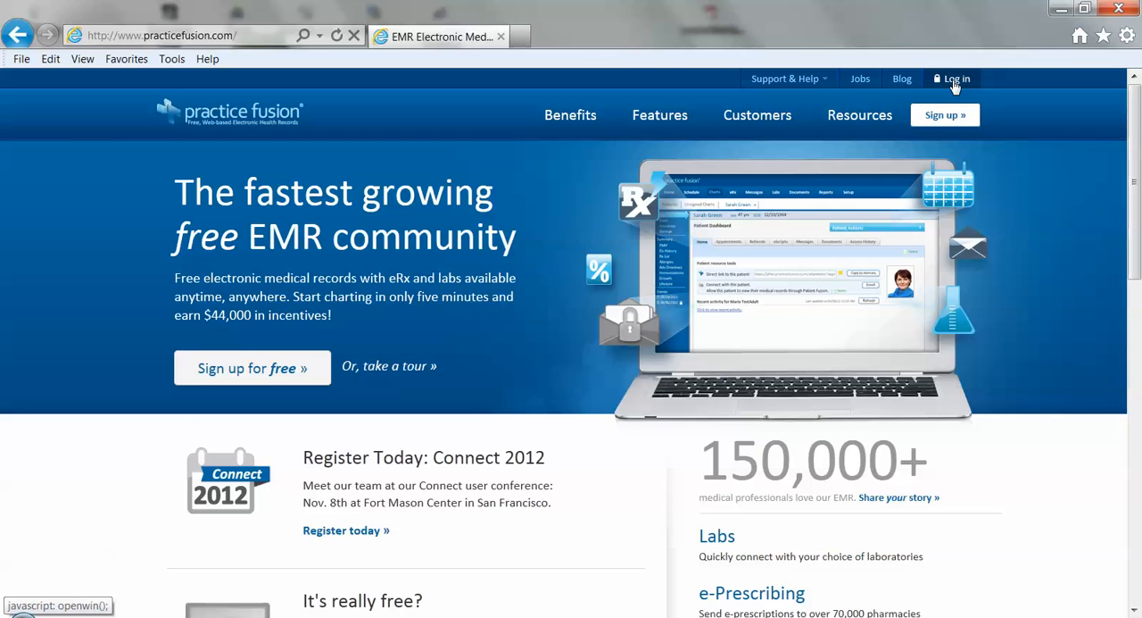
- Enter the account password in the Practice Fusion login window and submit the credentials
left_click(957, 79)
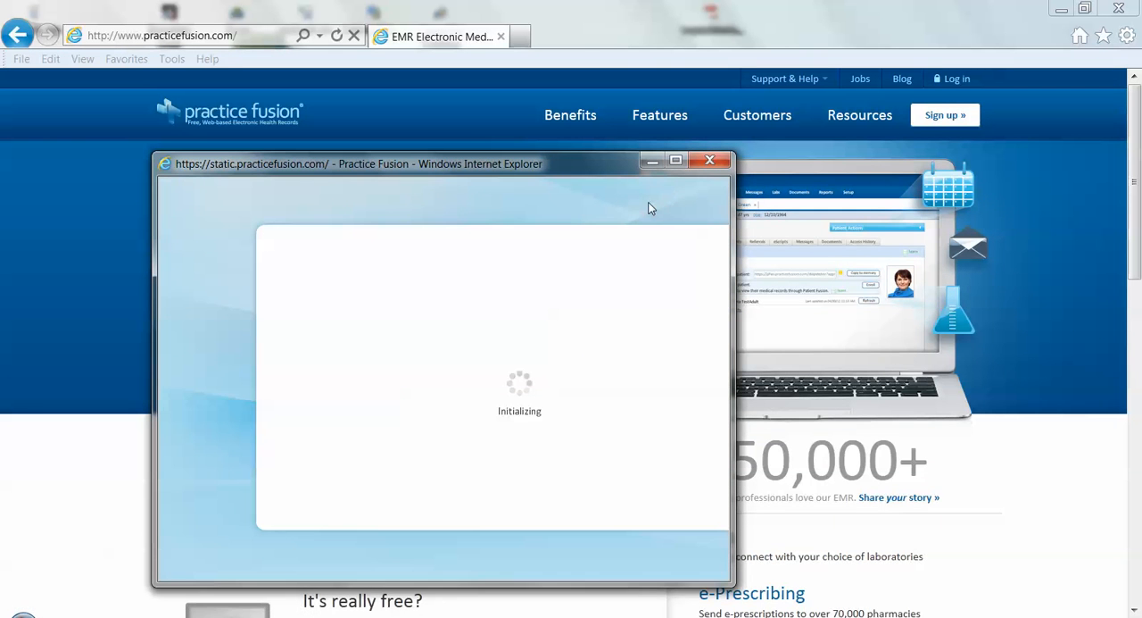
mouse_move(600, 309)
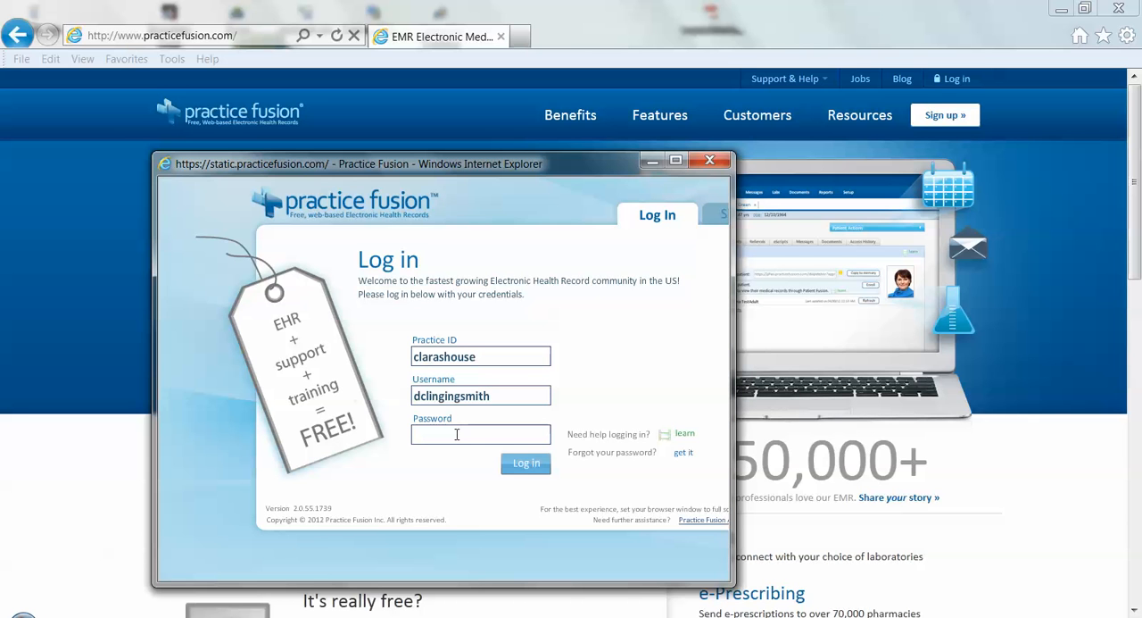
left_click(480, 434)
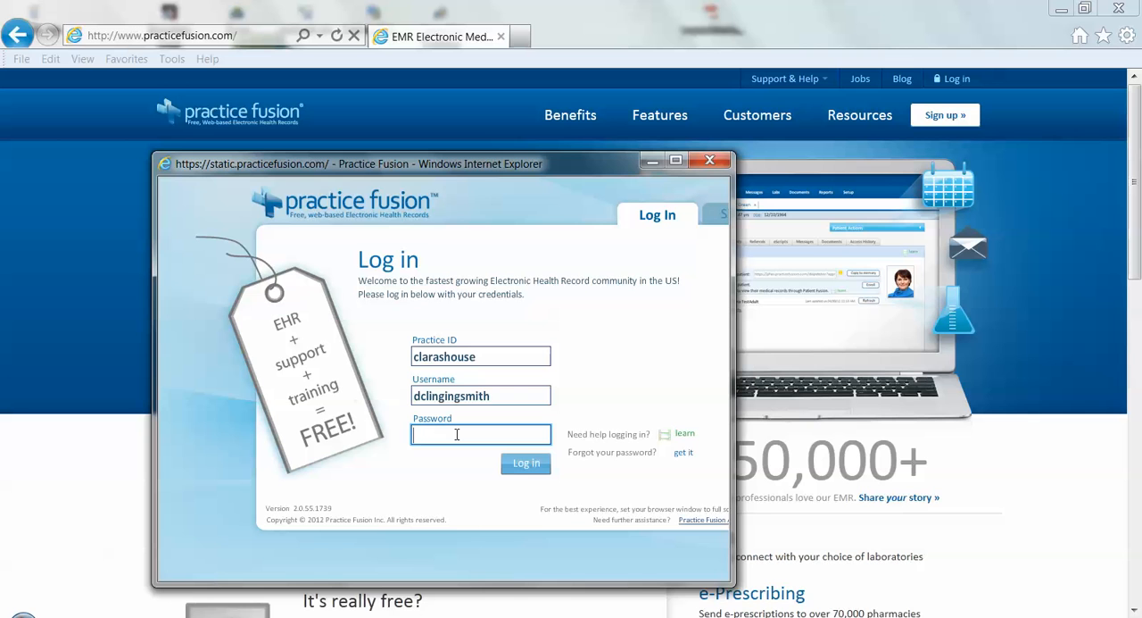
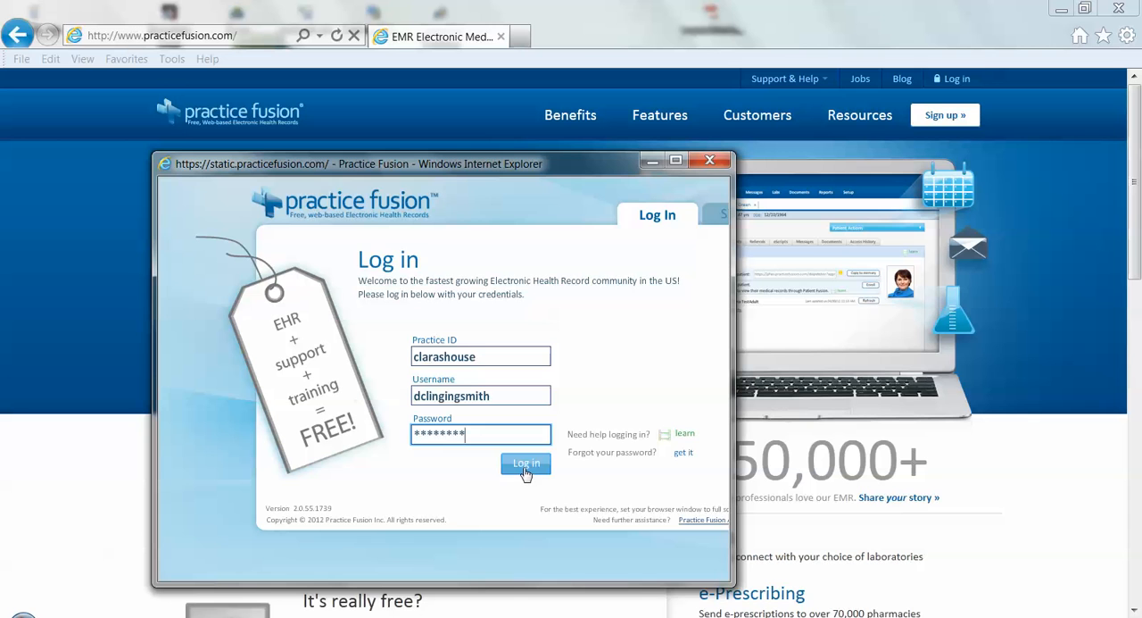
left_click(525, 464)
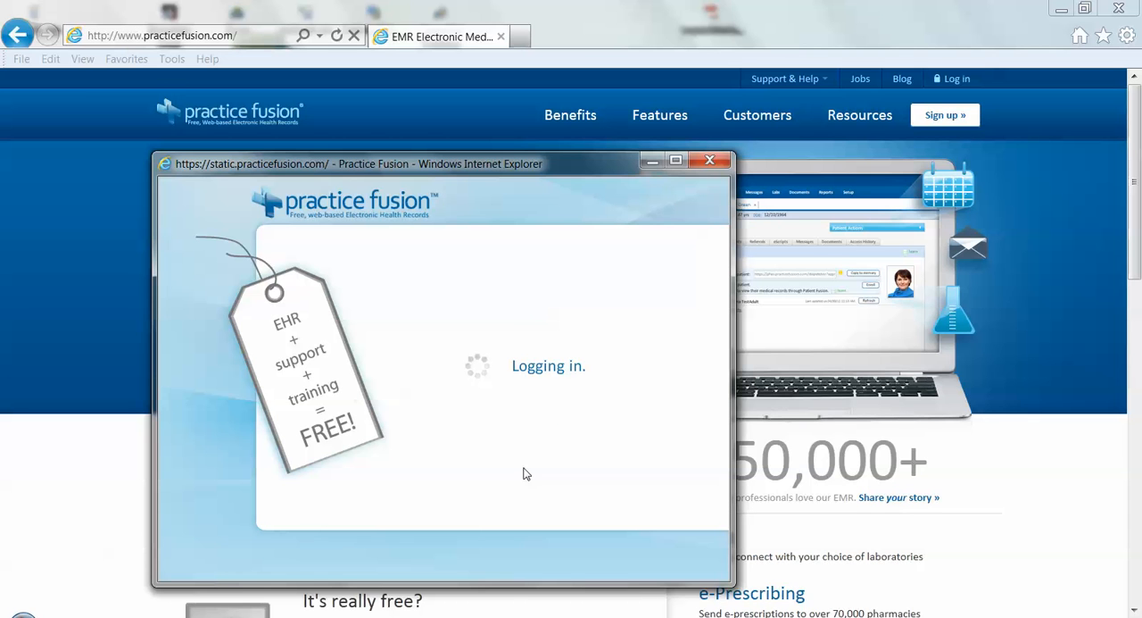
mouse_move(682, 257)
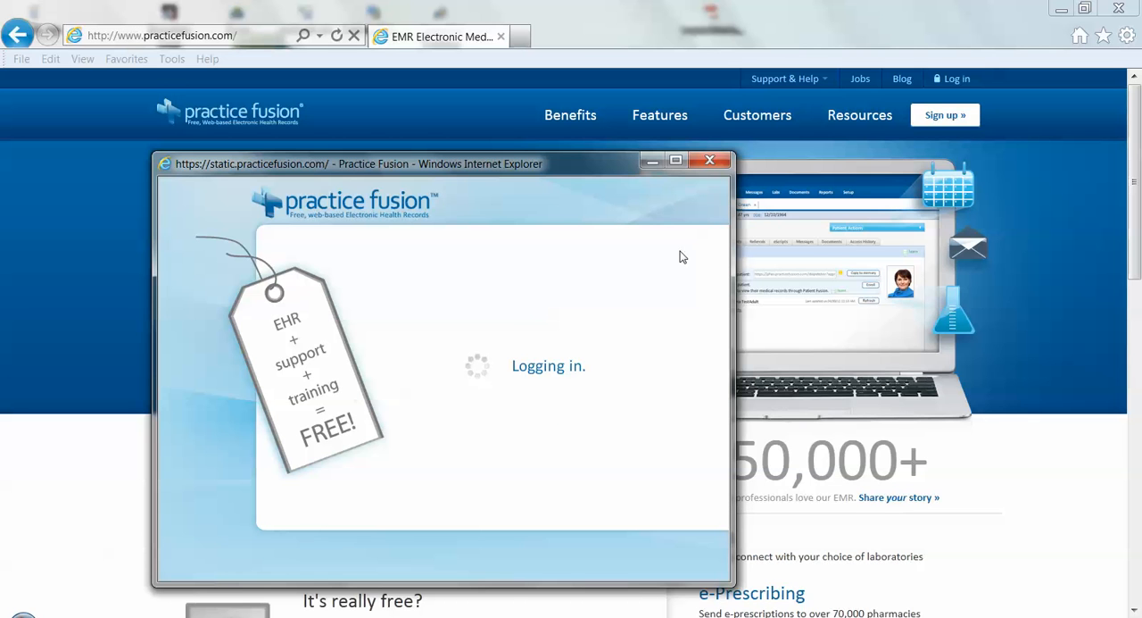
mouse_move(710, 185)
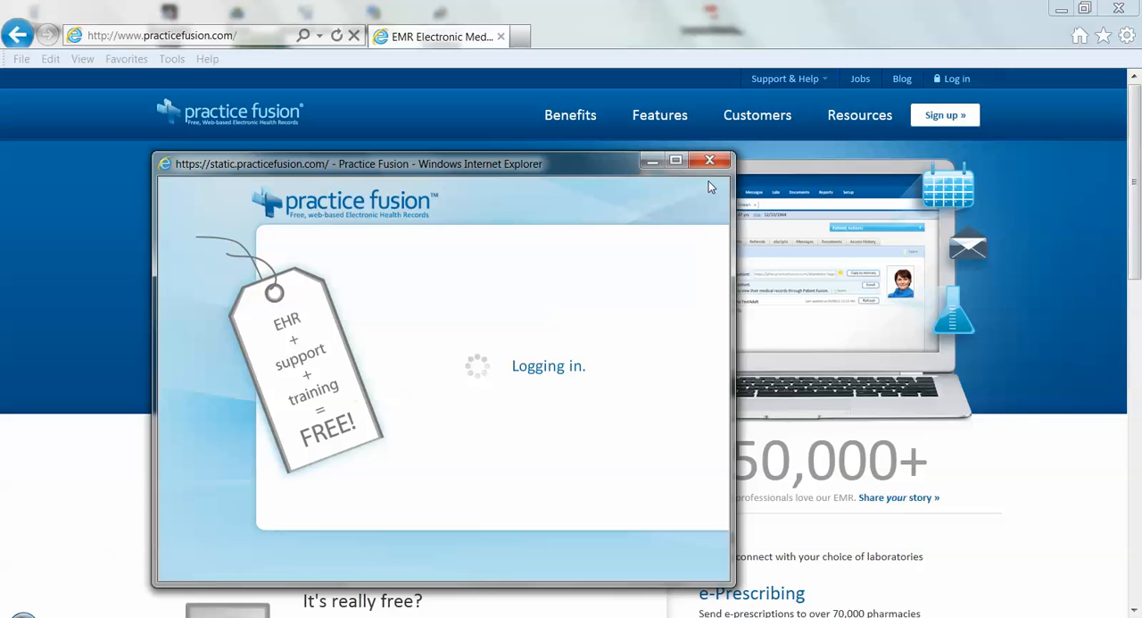
mouse_move(711, 160)
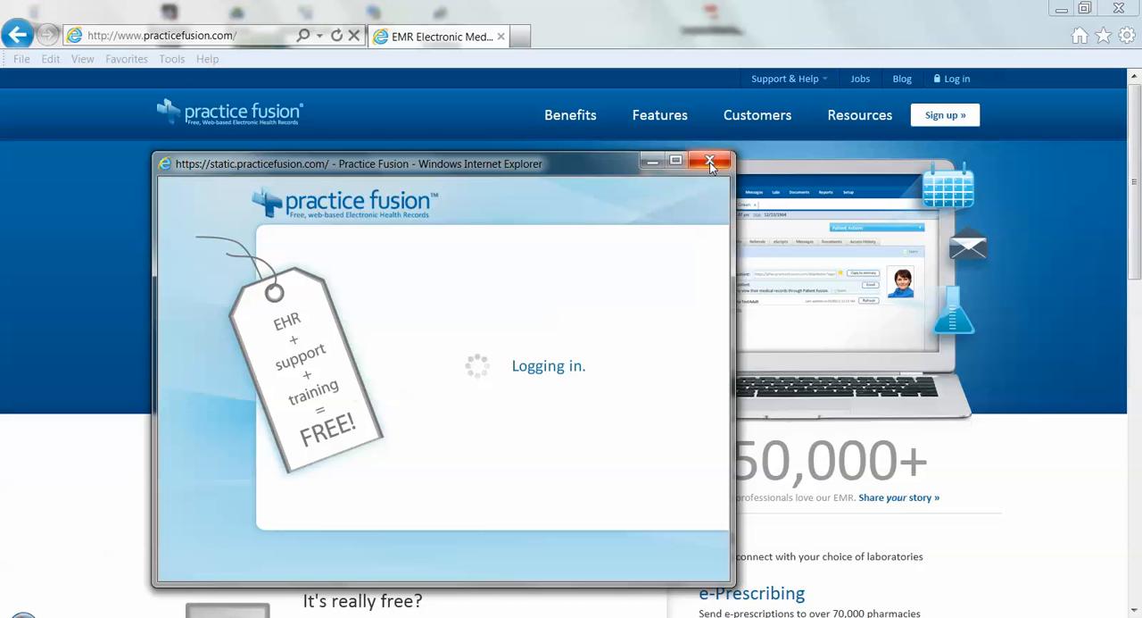
mouse_move(676, 161)
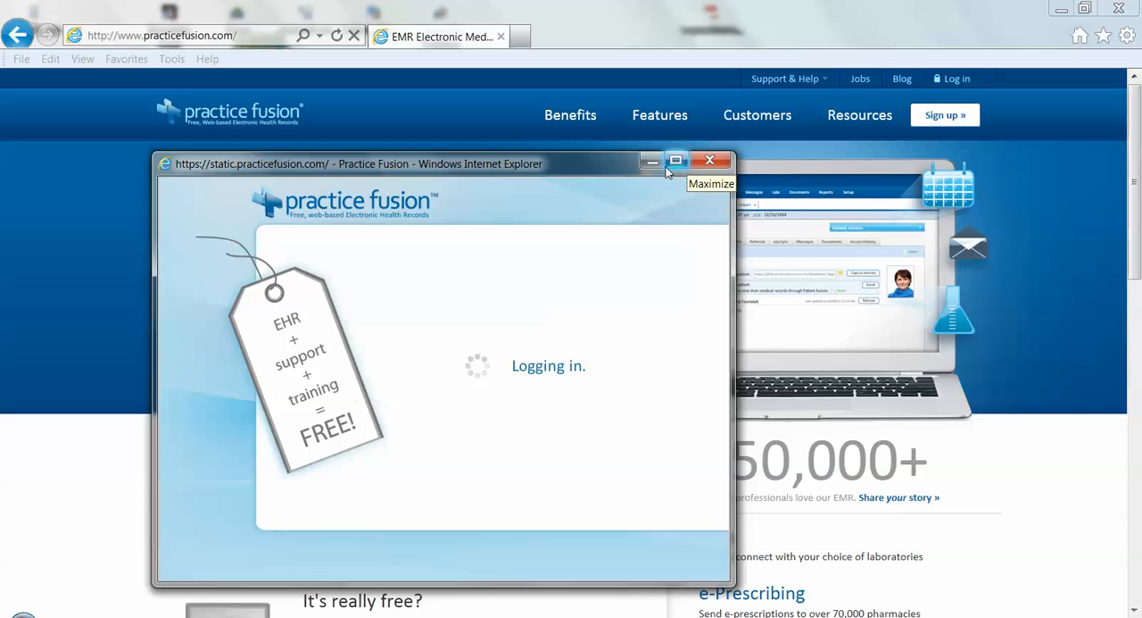
mouse_move(652, 161)
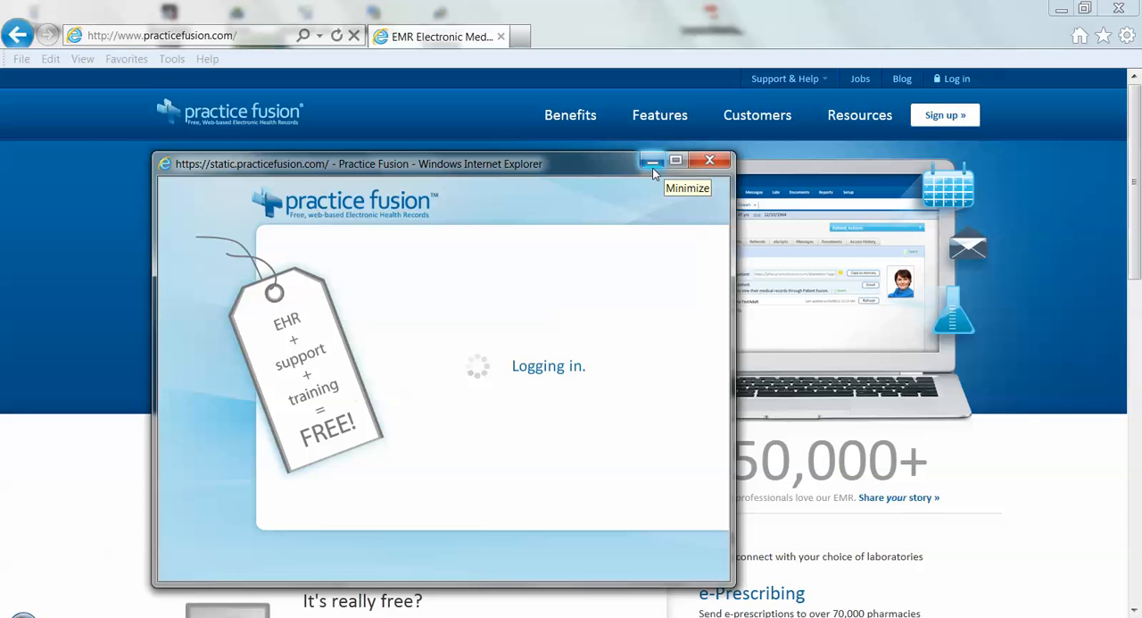
mouse_move(676, 164)
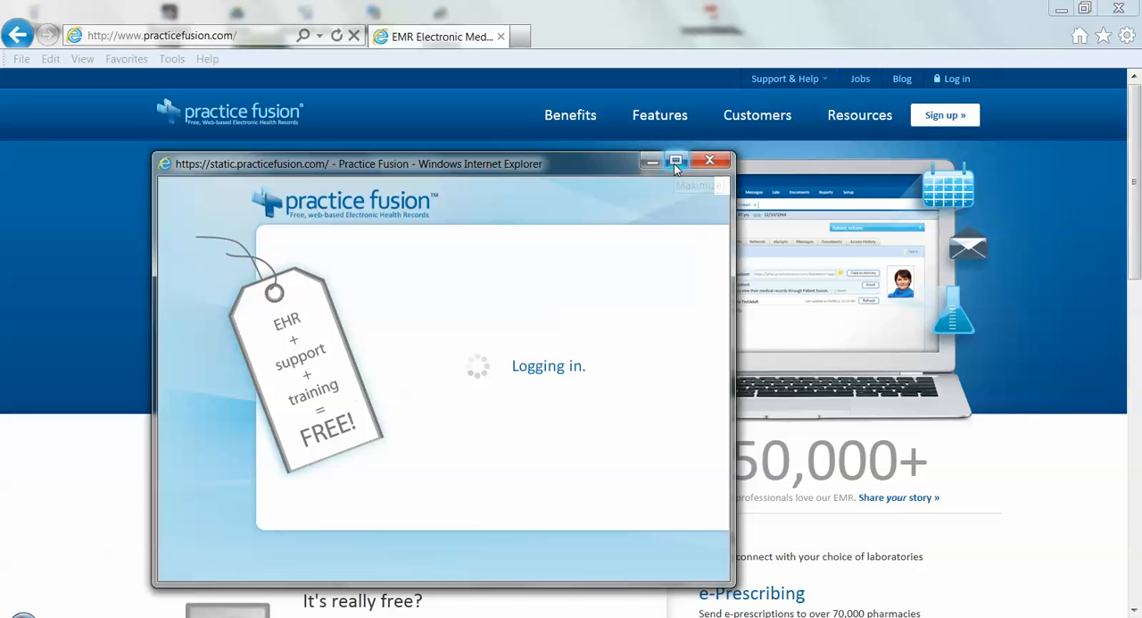
mouse_move(675, 160)
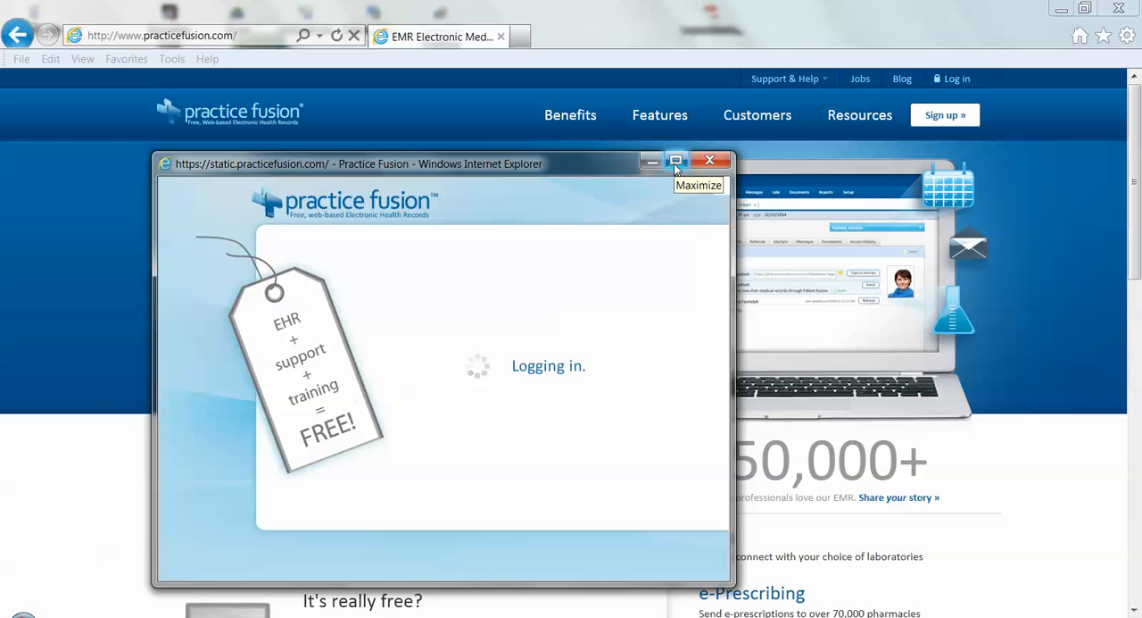
- Maximize the Practice Fusion login window while sign-in continues
left_click(675, 161)
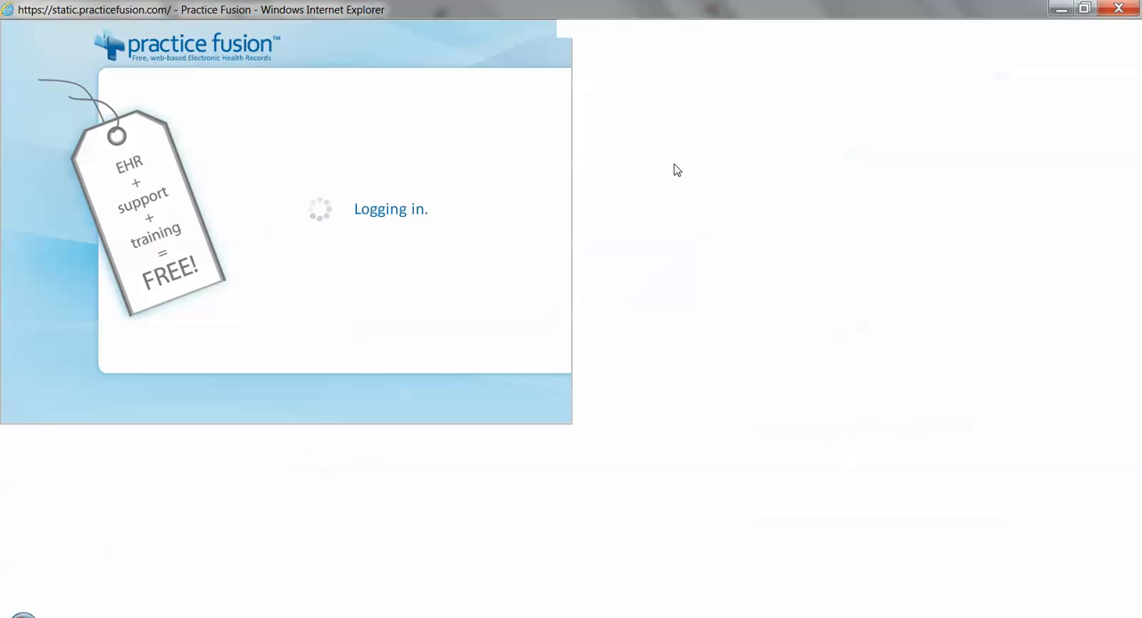
mouse_move(703, 245)
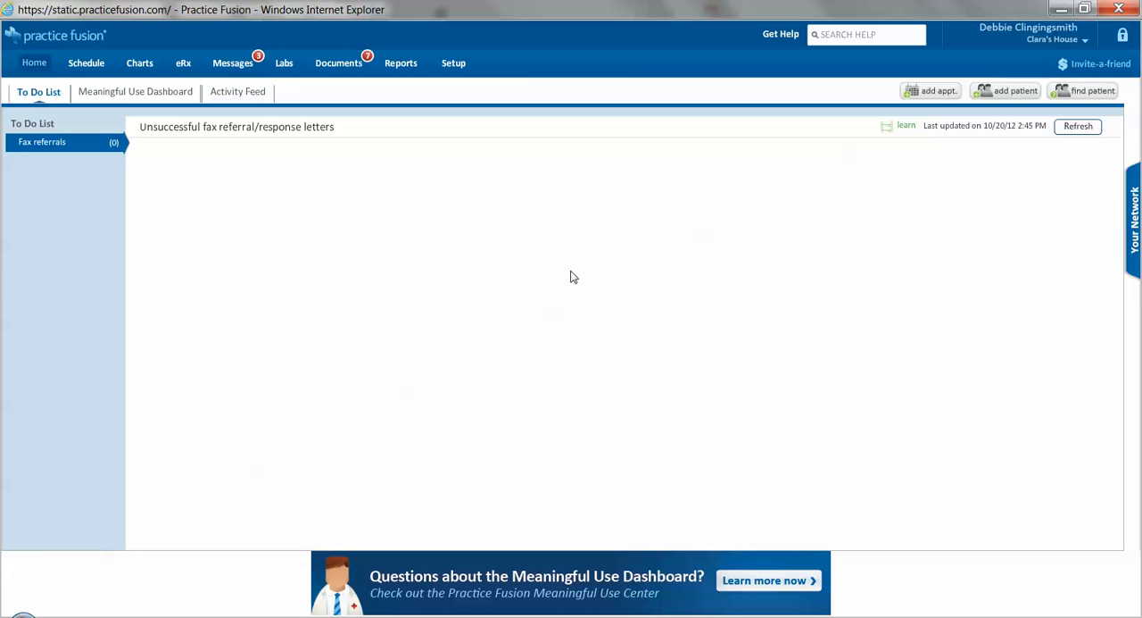
mouse_move(260, 432)
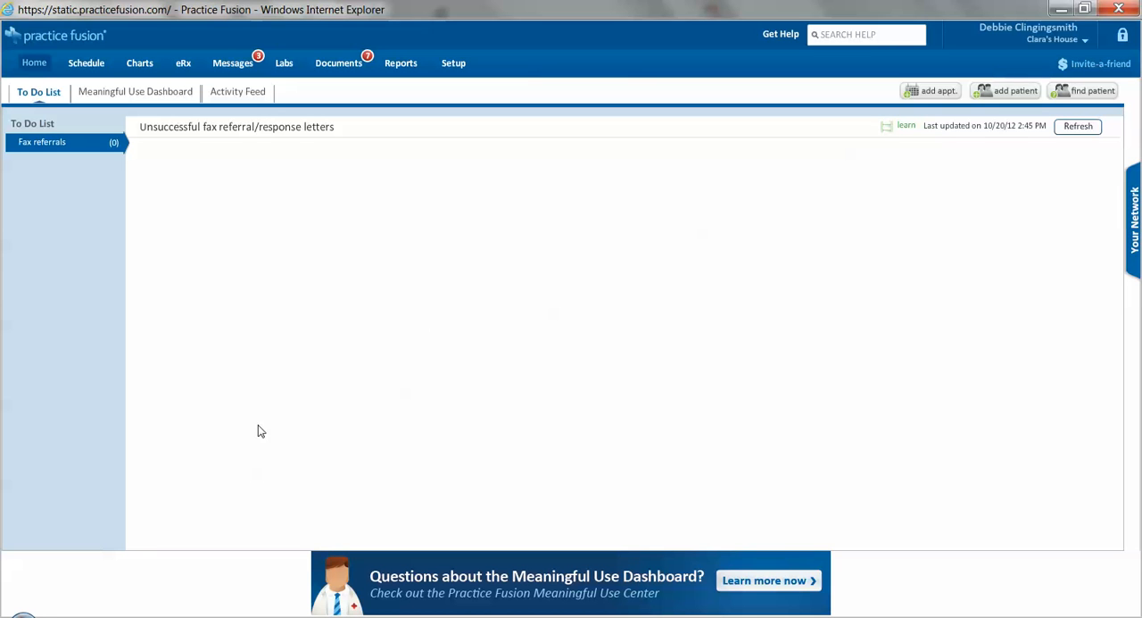
mouse_move(462, 605)
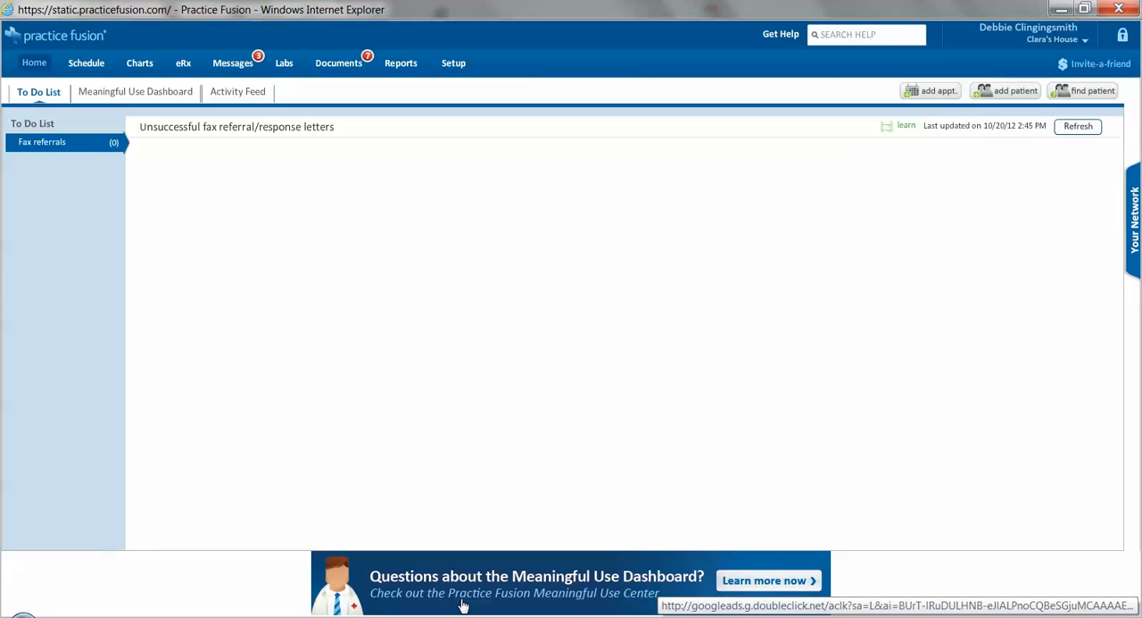
mouse_move(546, 593)
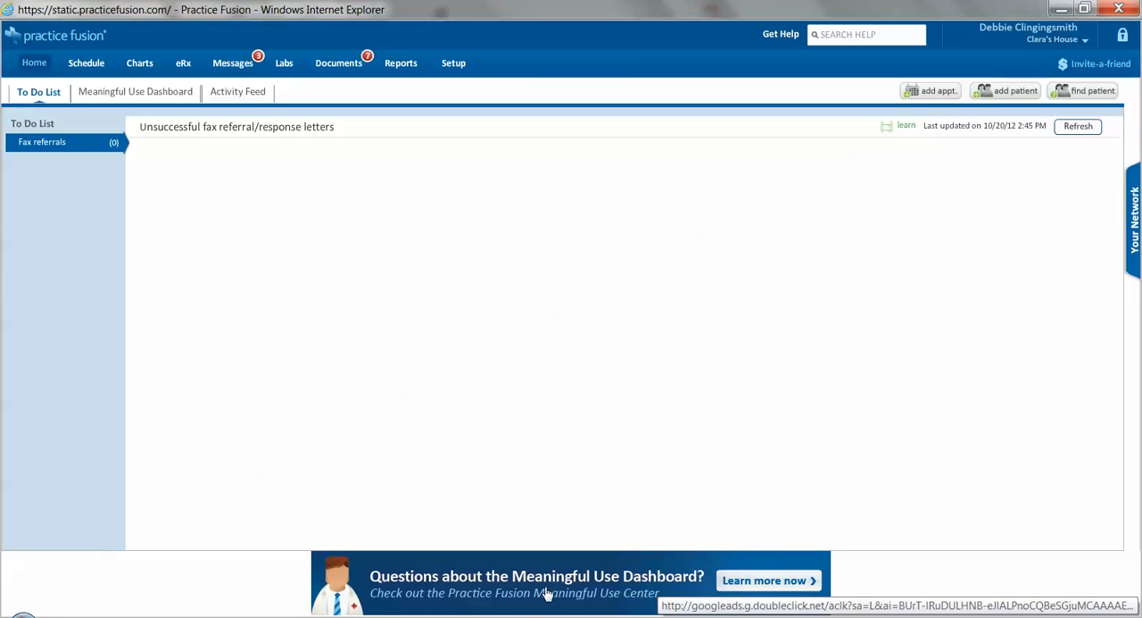
mouse_move(471, 592)
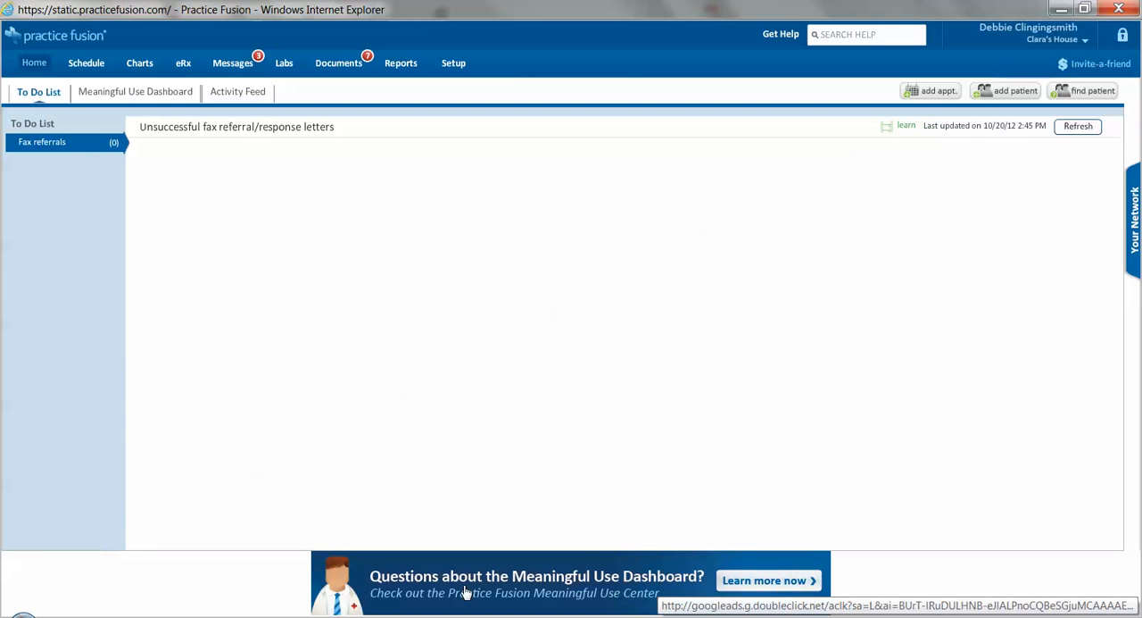
mouse_move(650, 482)
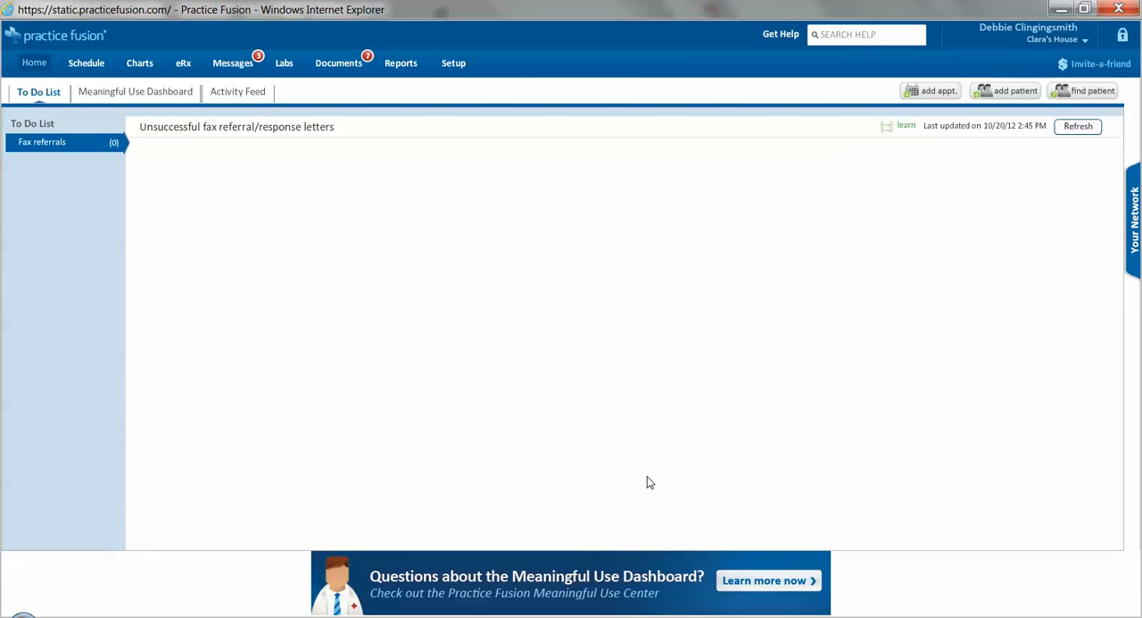